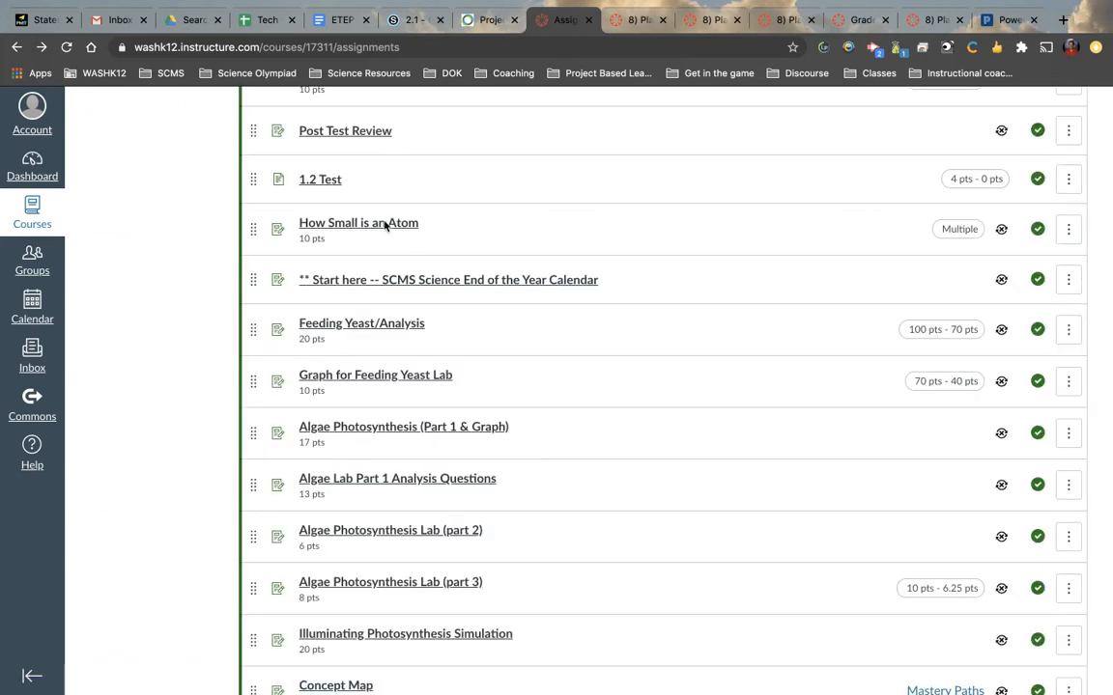
Step: Open the 'How Small is an Atom' assignment and scroll to the bottom of its details
left_click(359, 222)
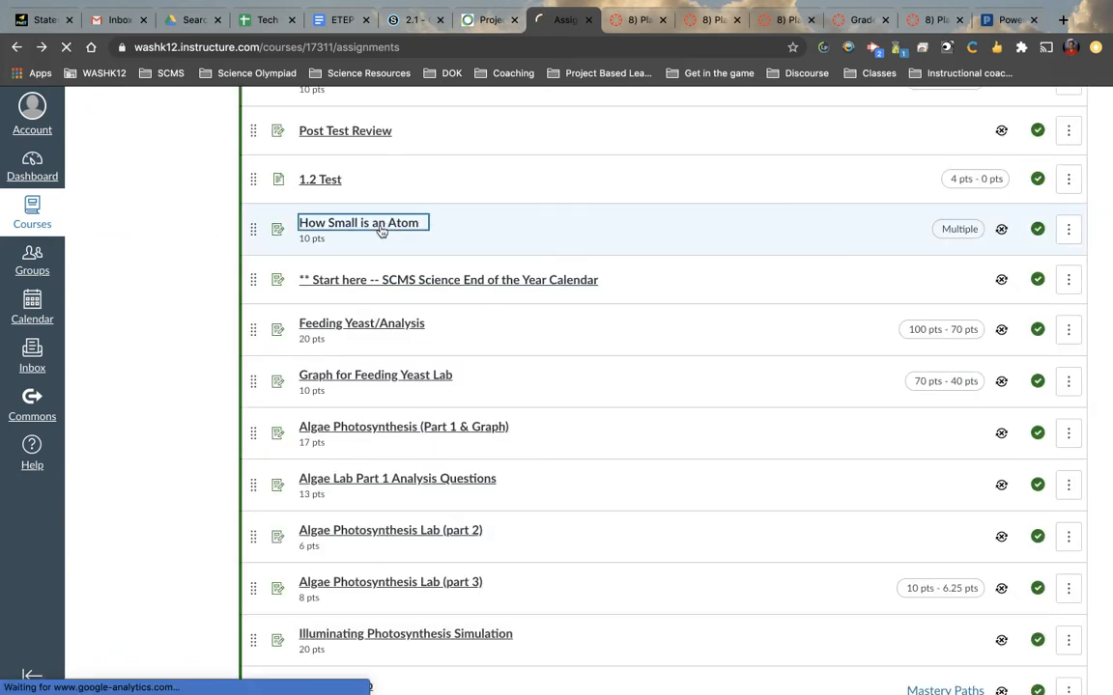
left_click(359, 222)
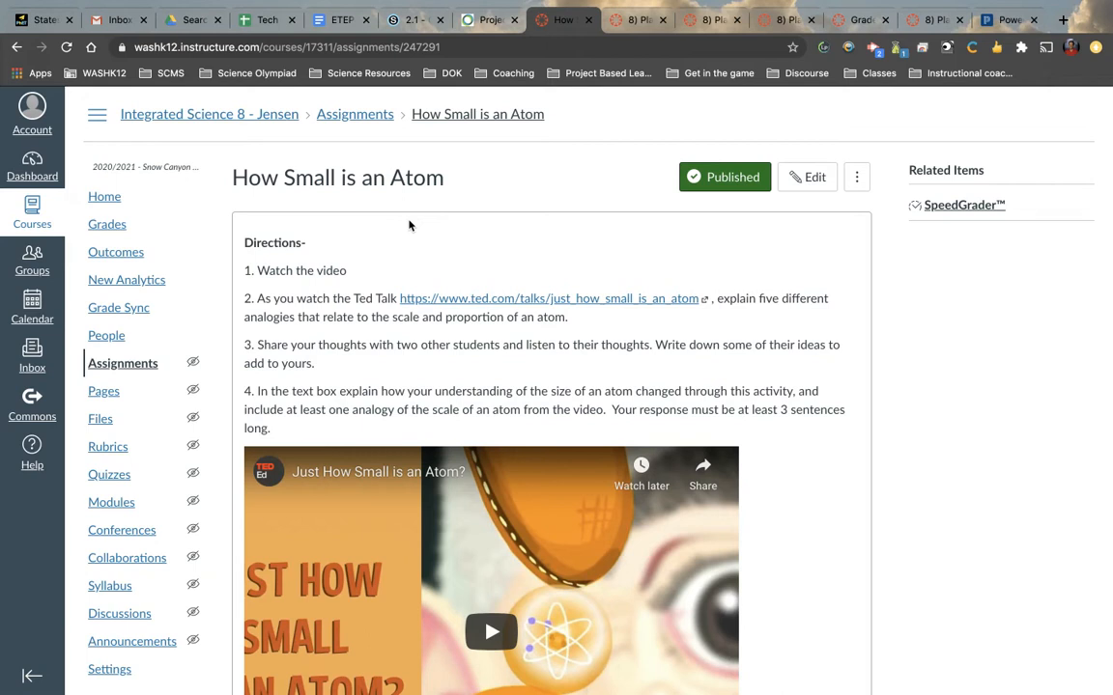
scroll("down", 3)
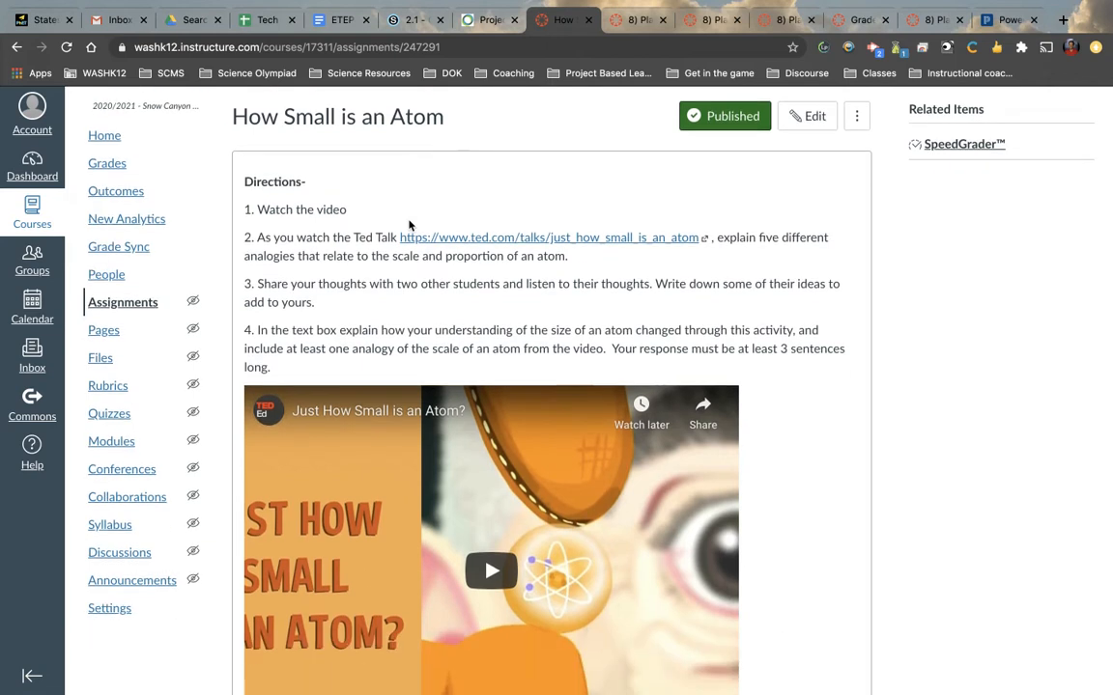
scroll("down", 3)
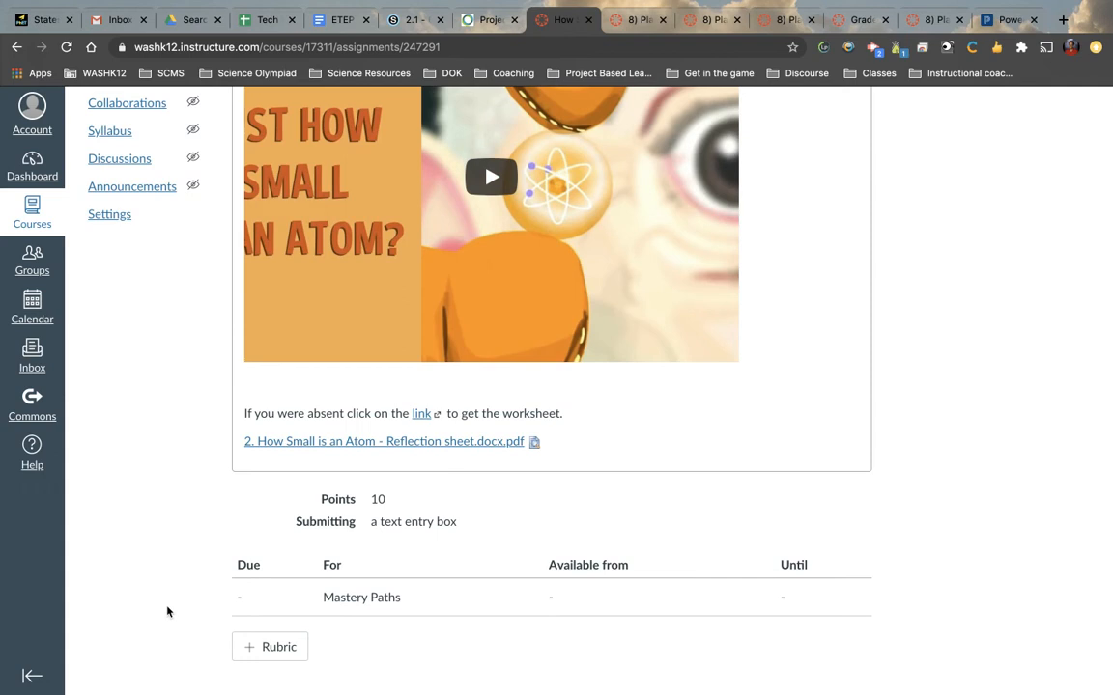
mouse_move(278, 647)
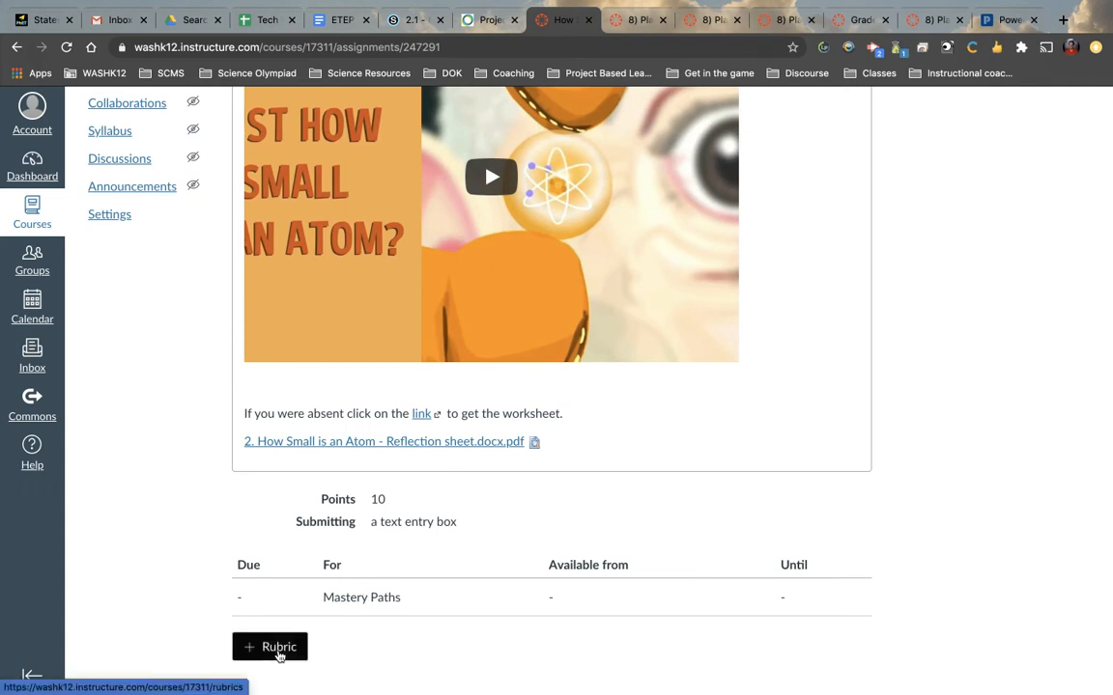
Step: Start a new rubric on the assignment, creating the draft 'Some Rubric' with one 5-point criterion
left_click(271, 647)
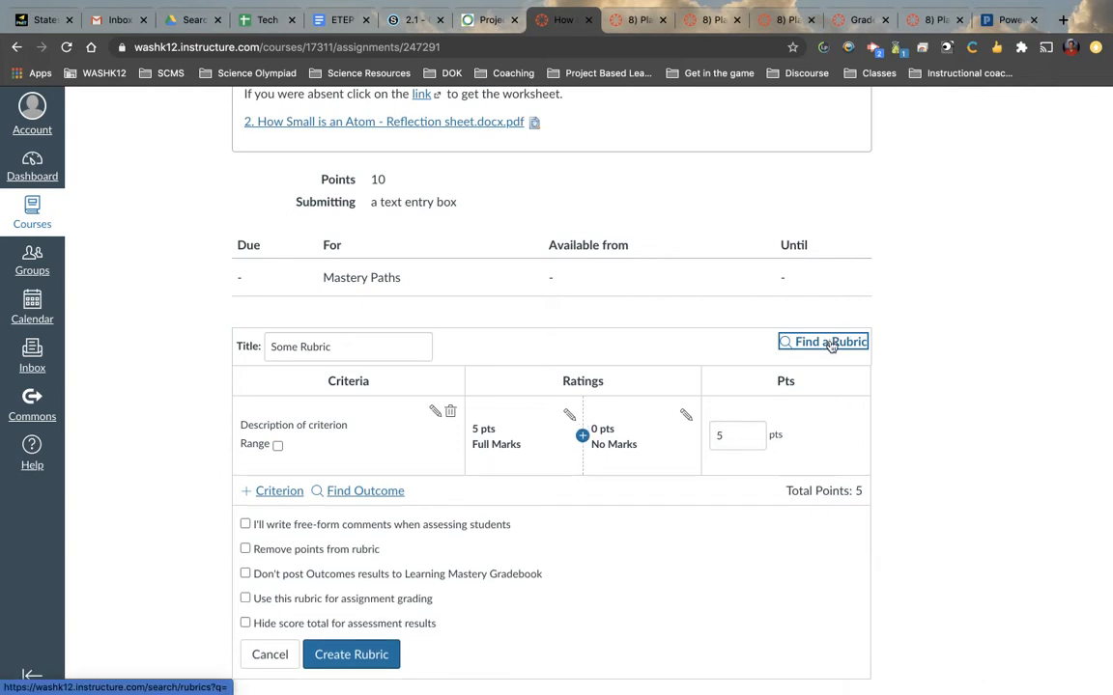
left_click(823, 340)
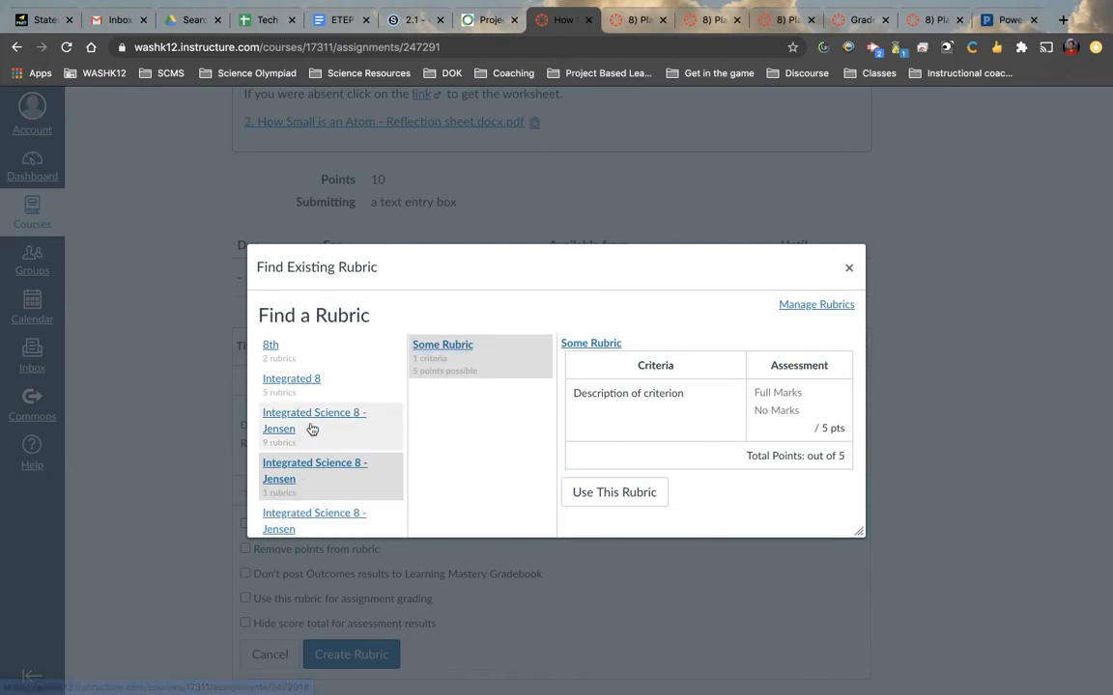
left_click(313, 421)
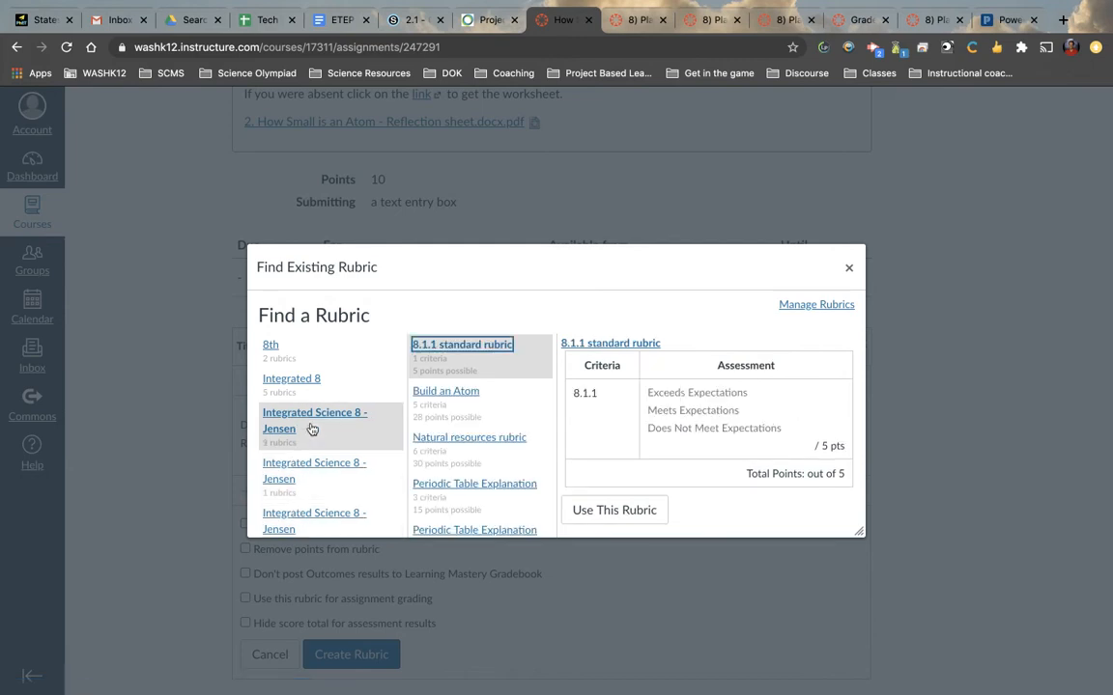
mouse_move(392, 427)
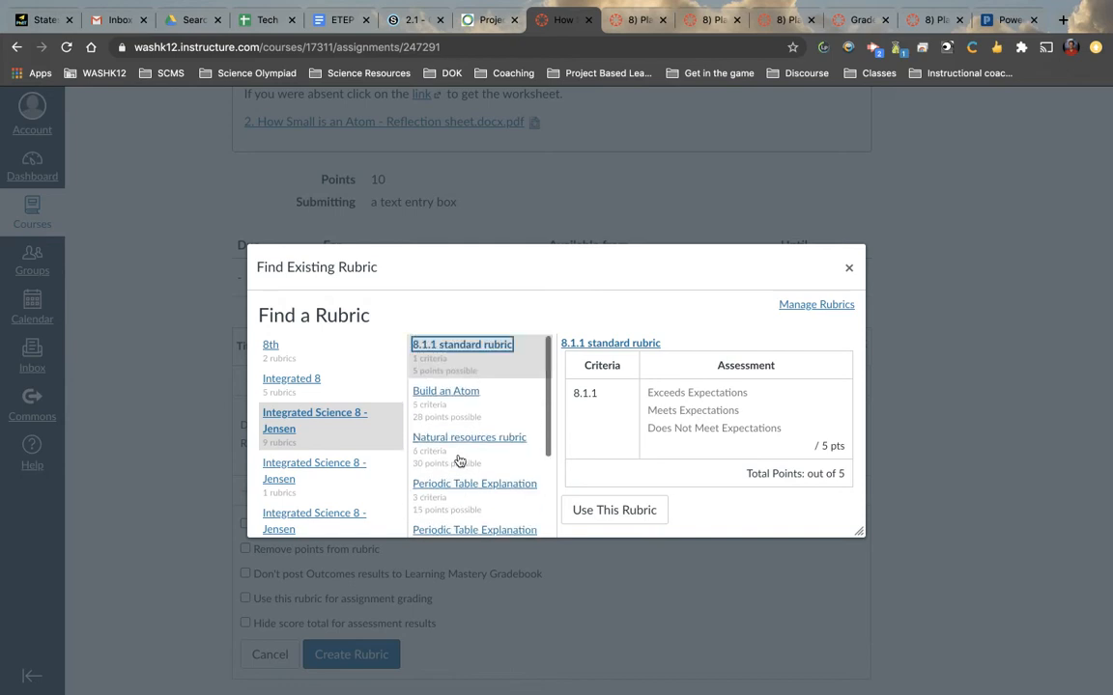
left_click(467, 437)
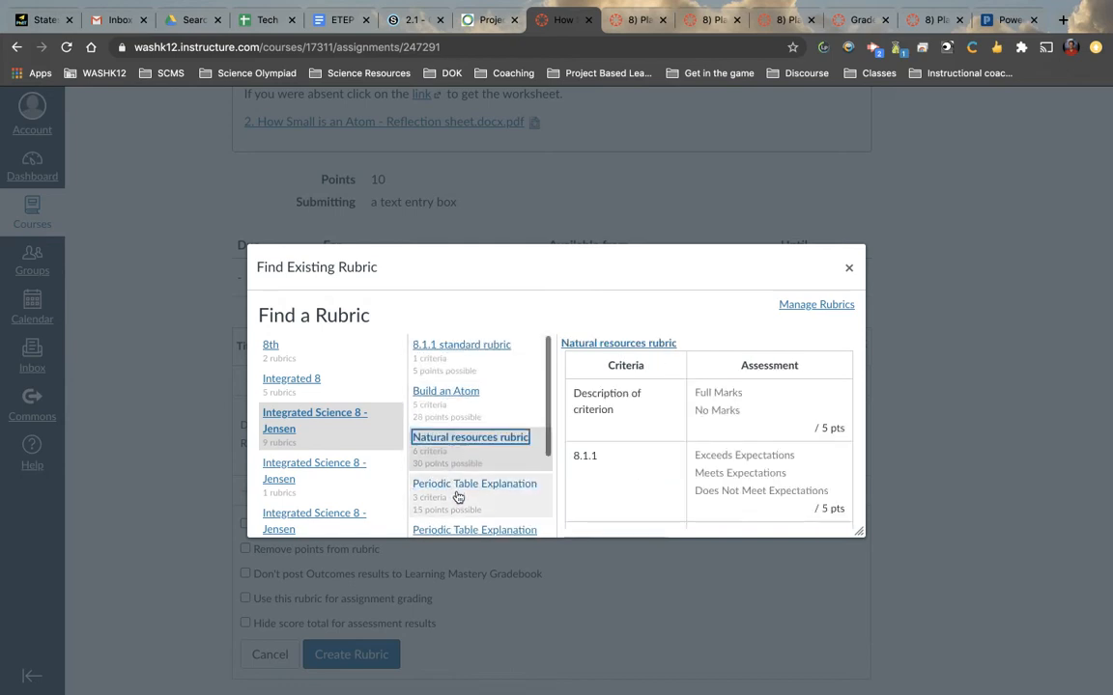
left_click(475, 483)
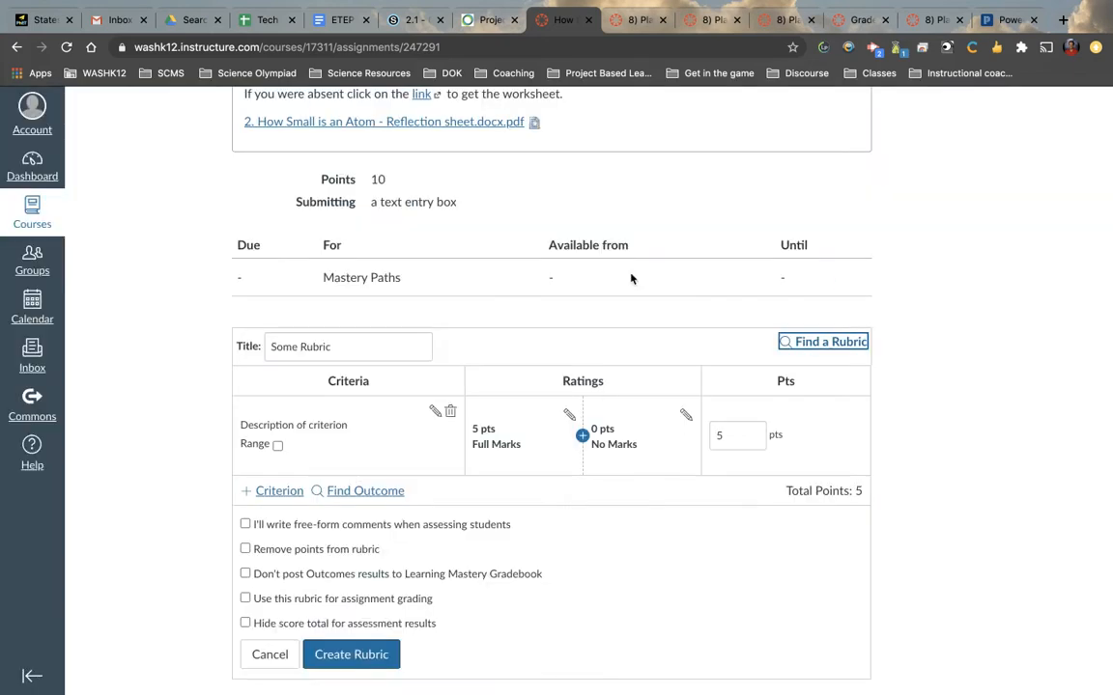
scroll("down", 3)
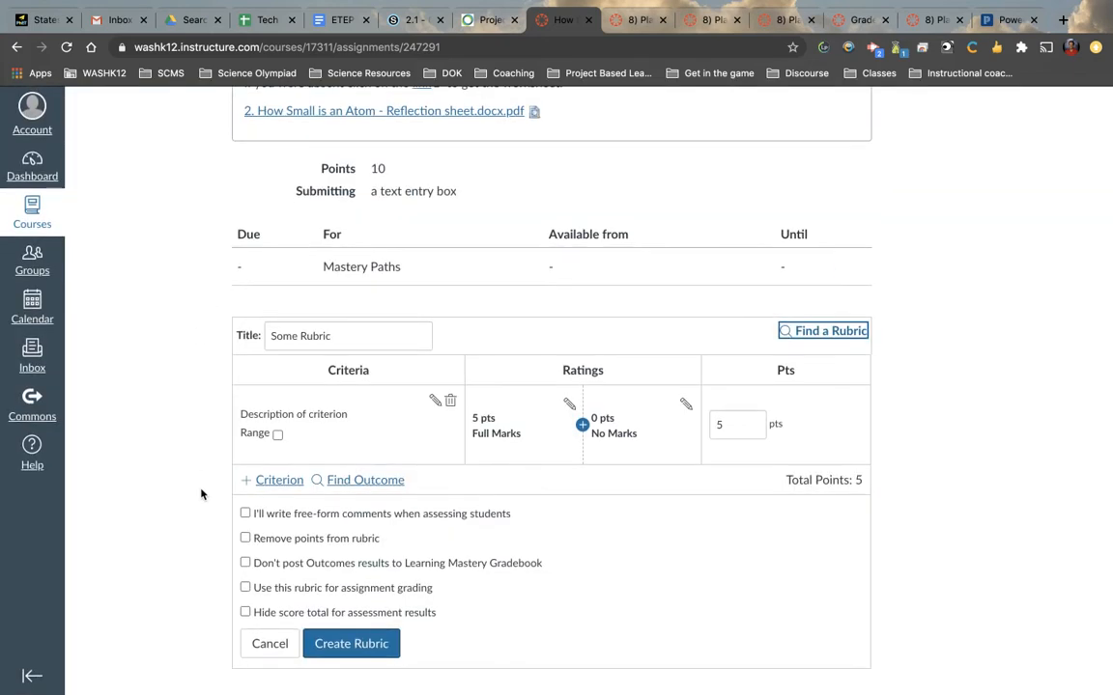
left_click(348, 336)
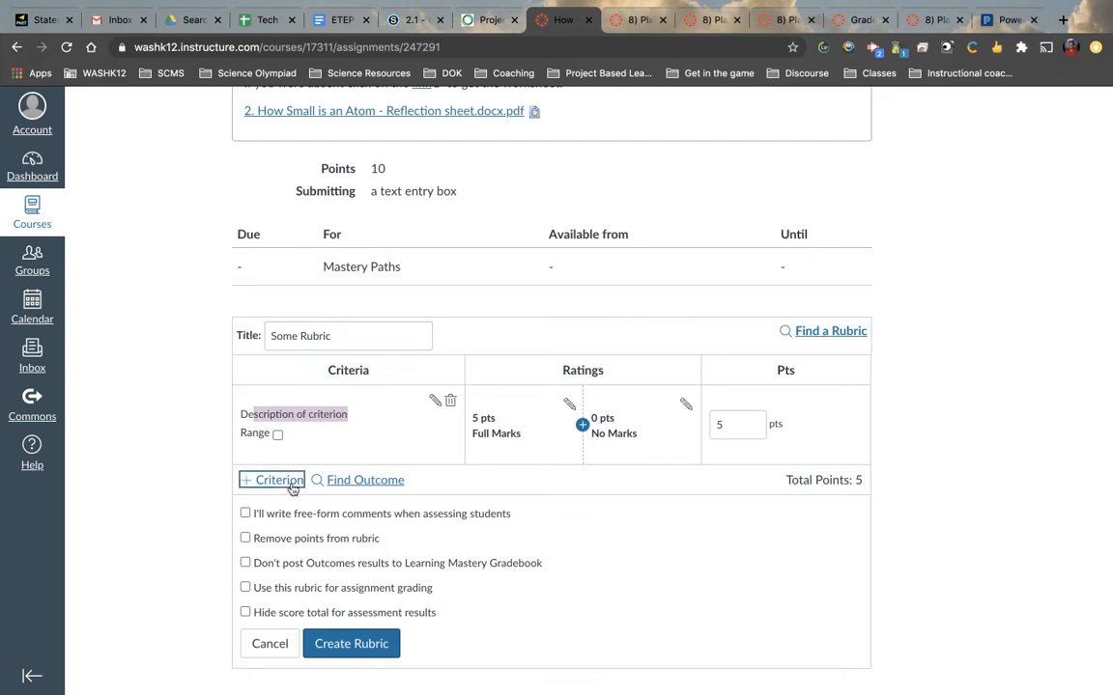
Step: Add a second rubric criterion named 'Quality of slide'
left_click(270, 479)
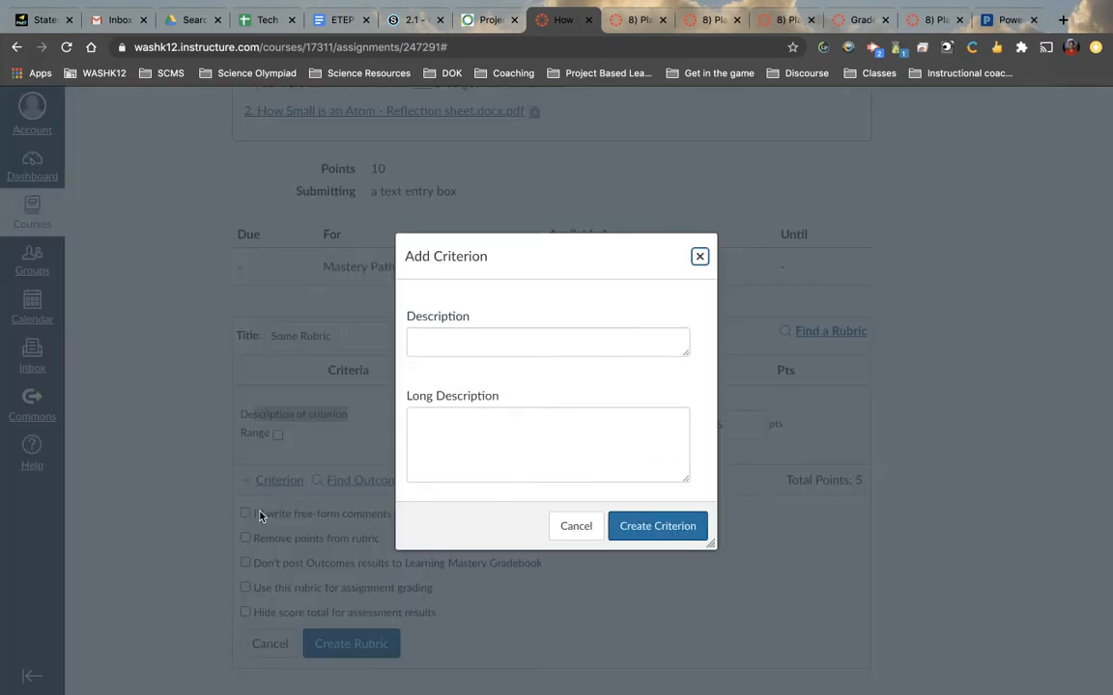
type("Quality of slide")
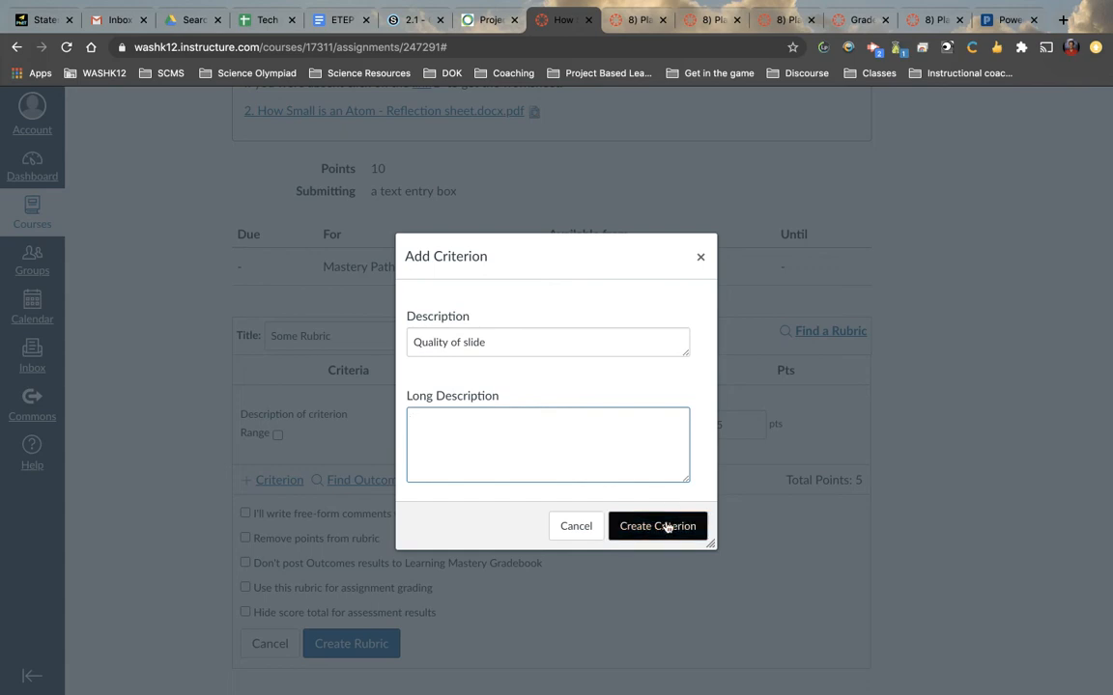
left_click(657, 526)
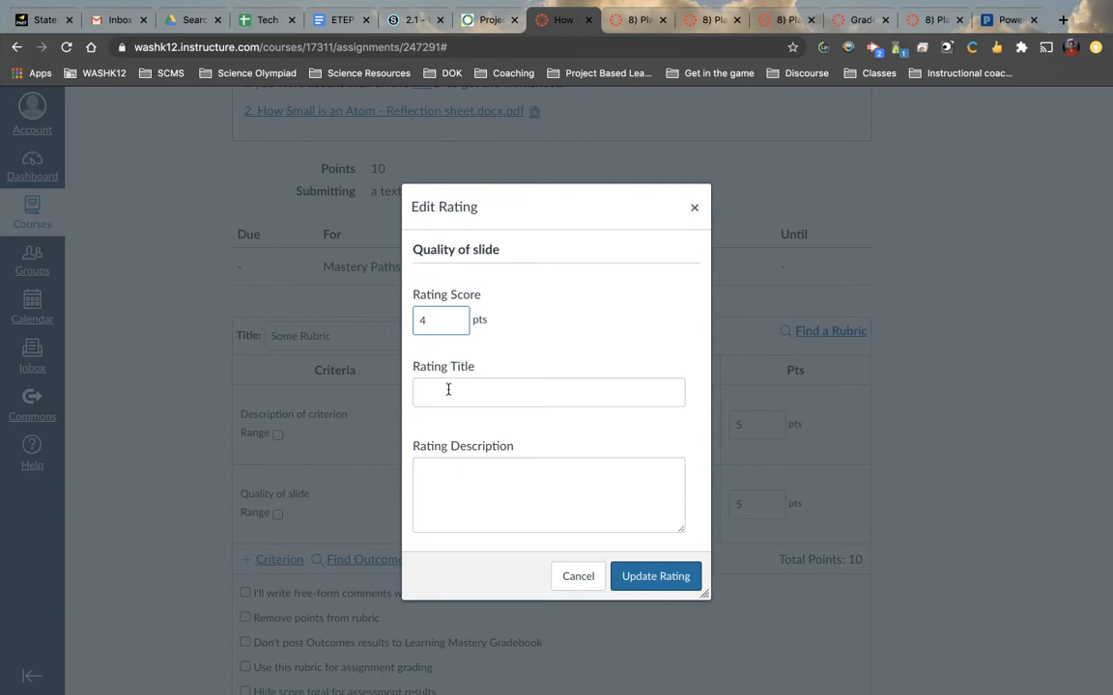
Step: Add ratings 4 pts 'Approaching' and 3 pts 'Below mark' to the Quality of slide criterion
type("Approaching")
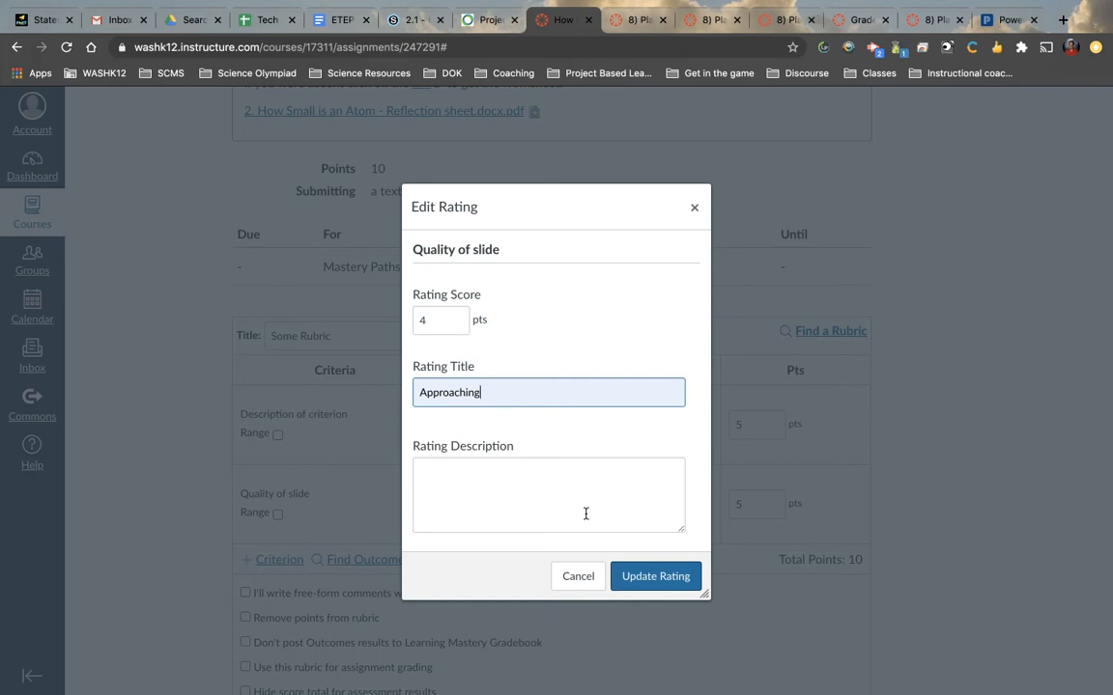
left_click(654, 576)
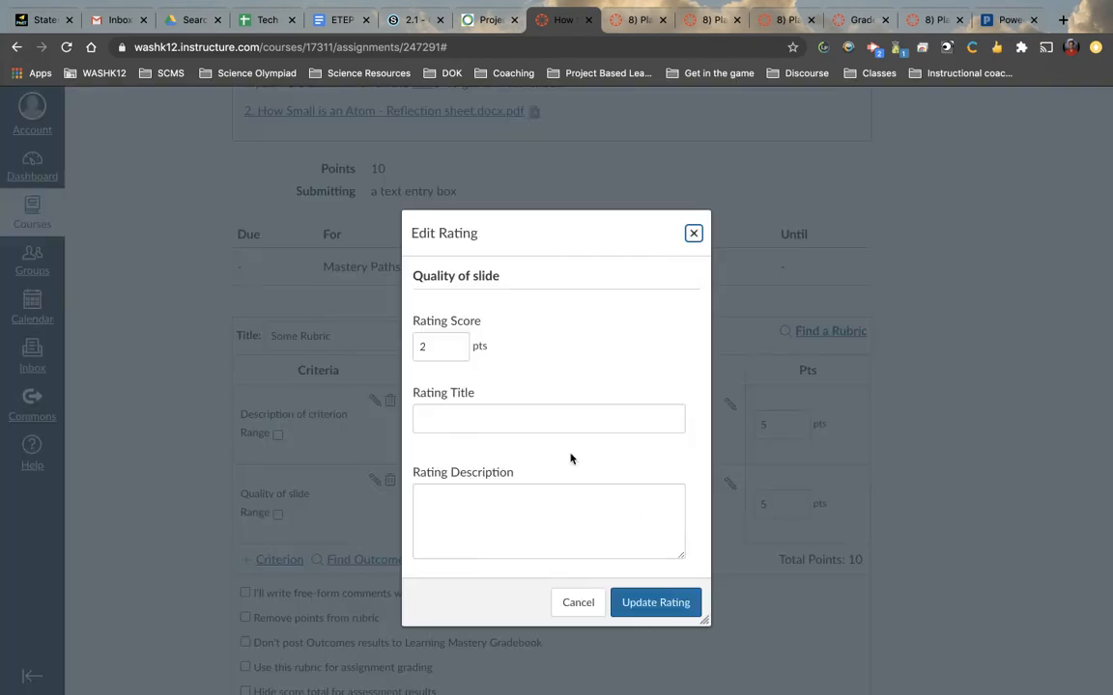
type("3")
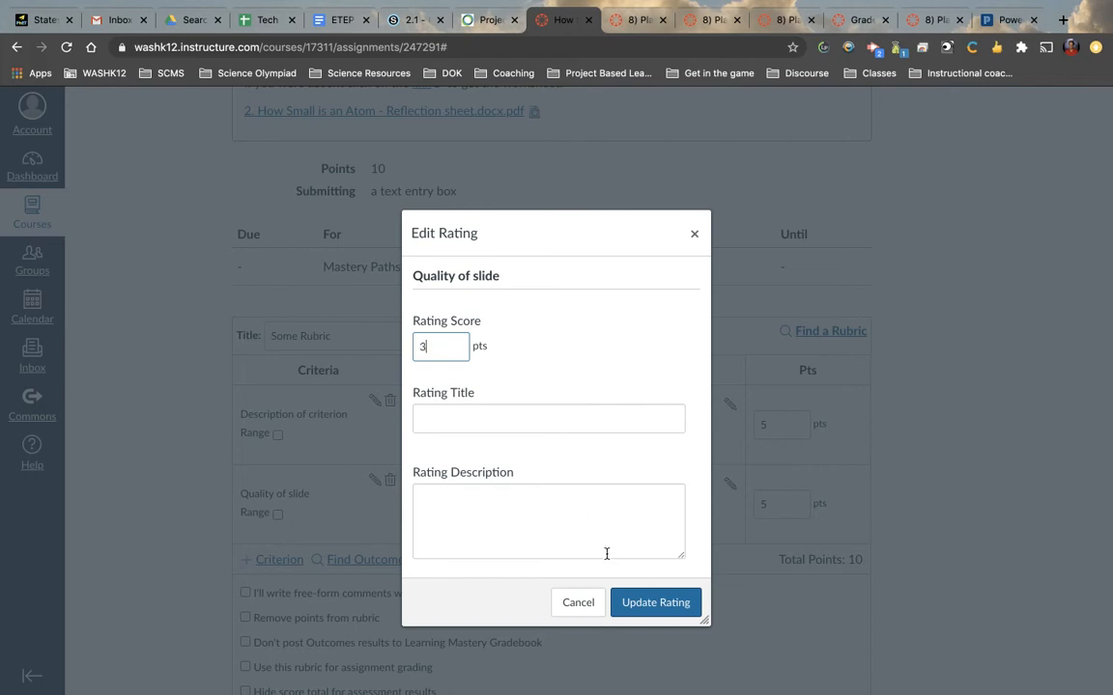
left_click(655, 603)
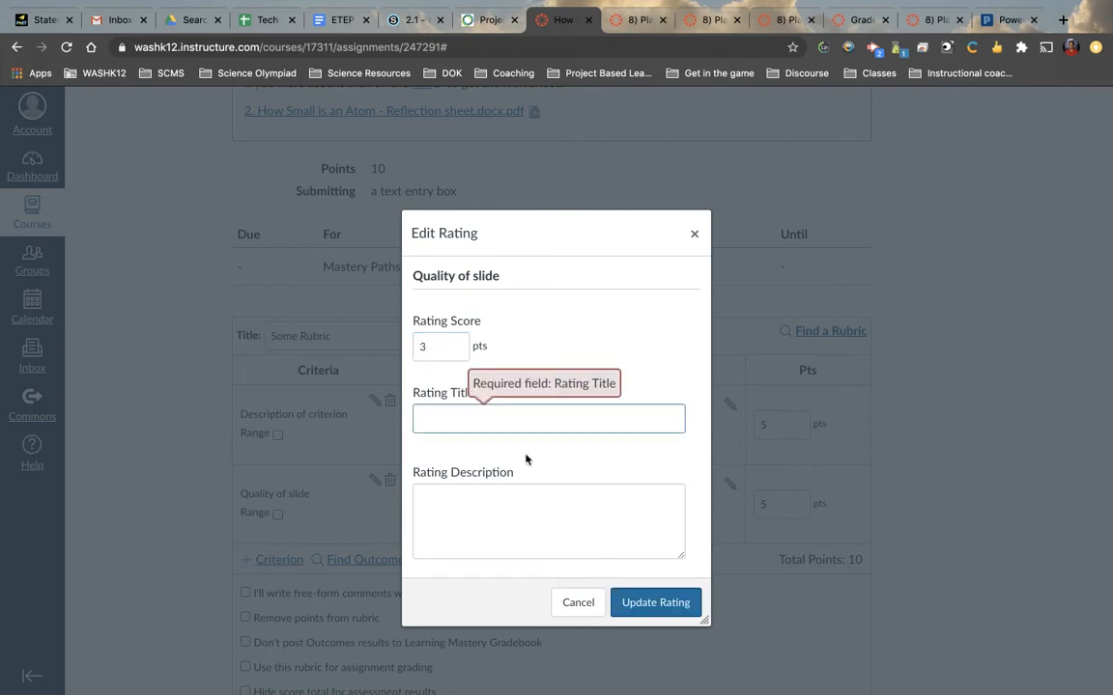
type("Below mark")
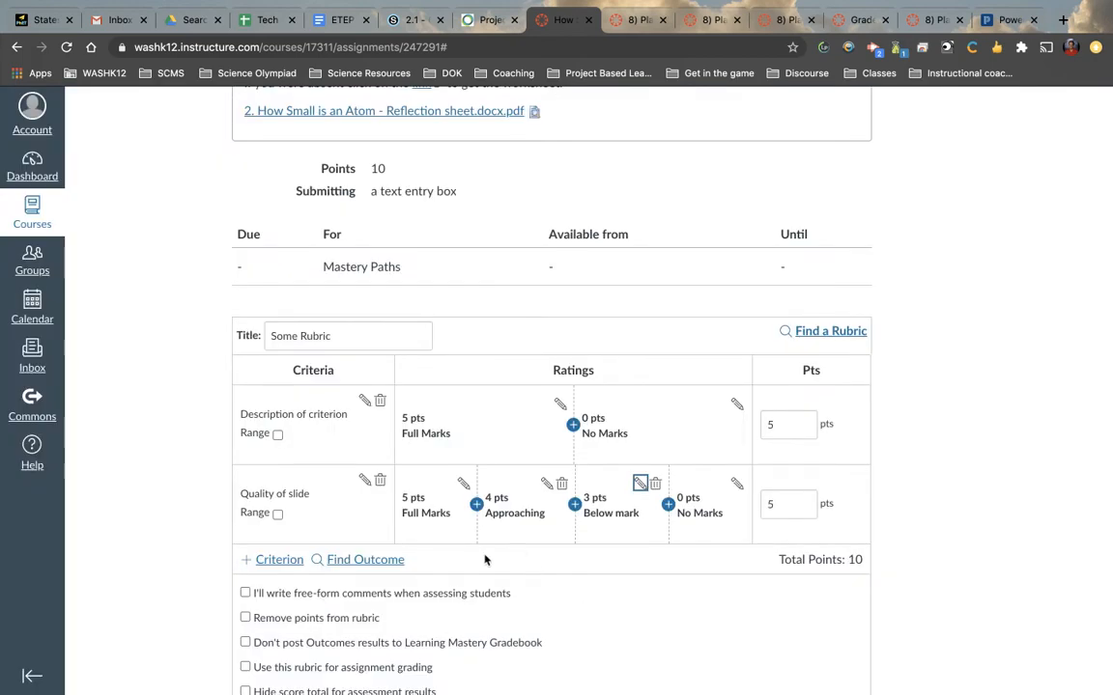
scroll("down", 3)
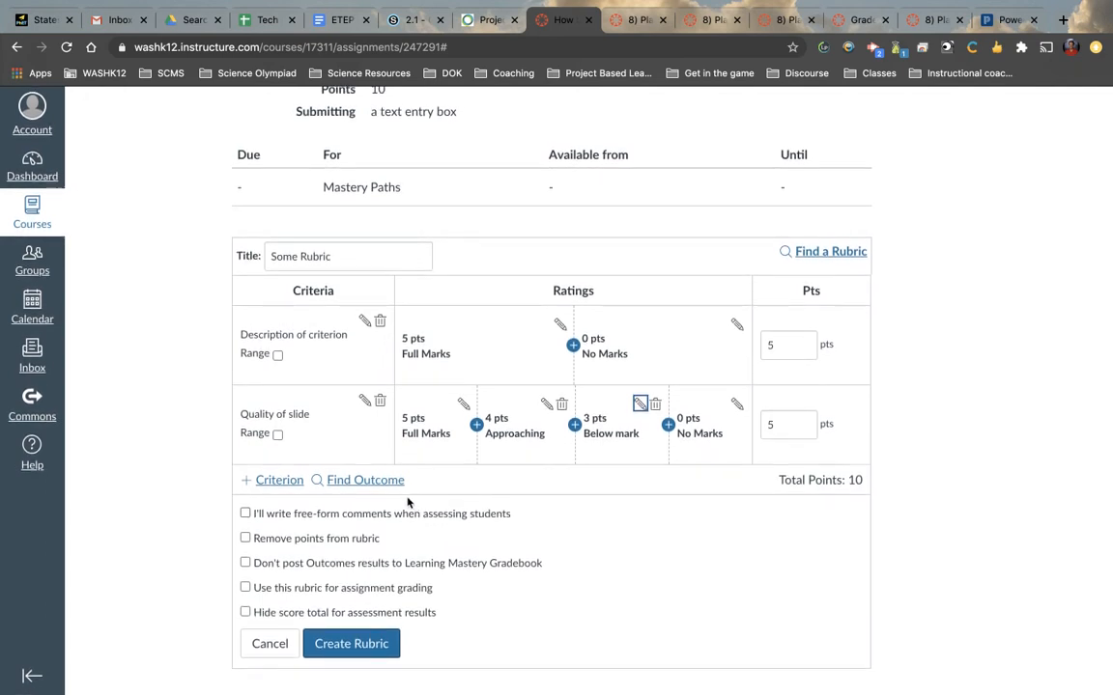
Step: Start looking up a learning outcome to add to the rubric
left_click(365, 479)
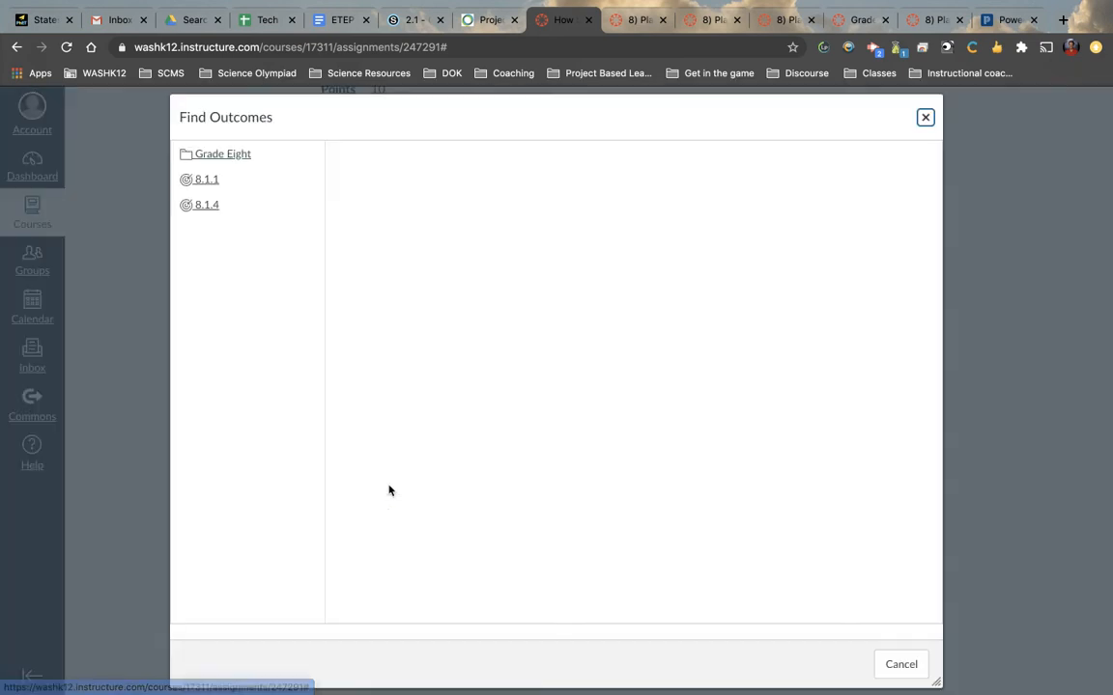
Step: Browse into the Grade Eight 8.1 outcome group and pick an outcome from it
left_click(222, 154)
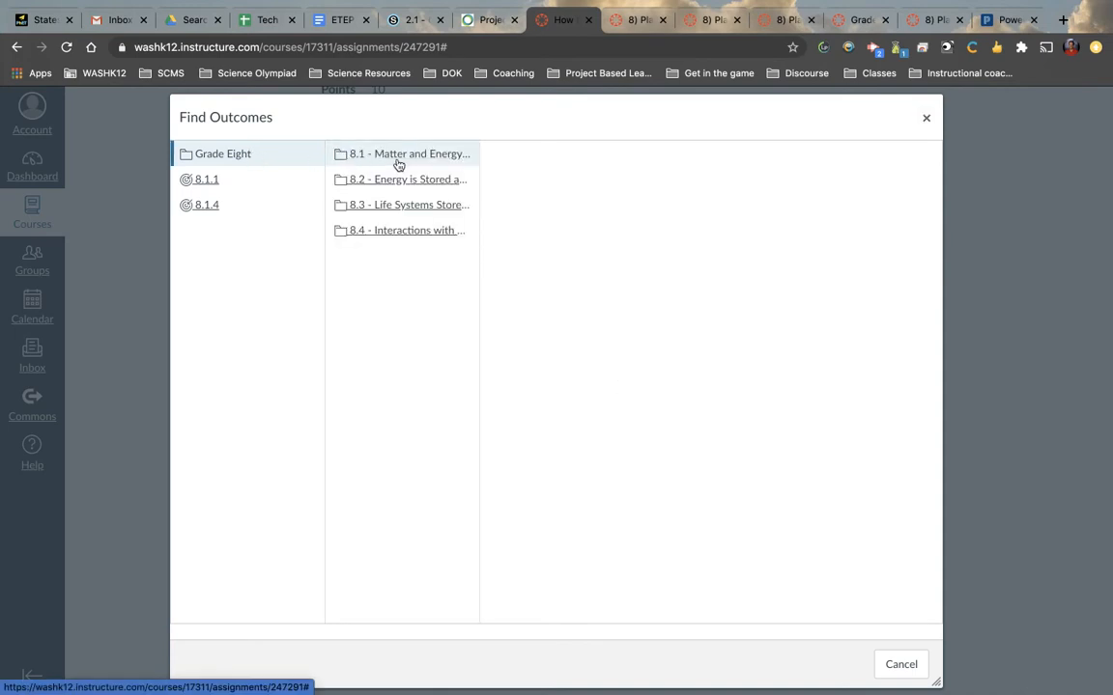
left_click(407, 154)
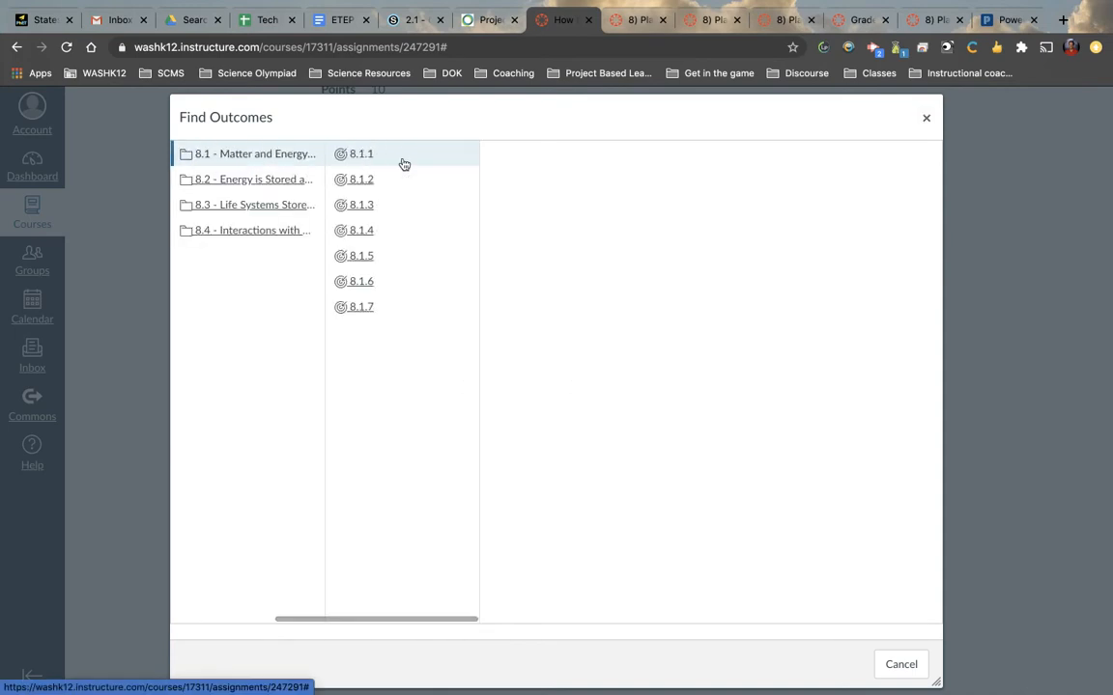
left_click(360, 178)
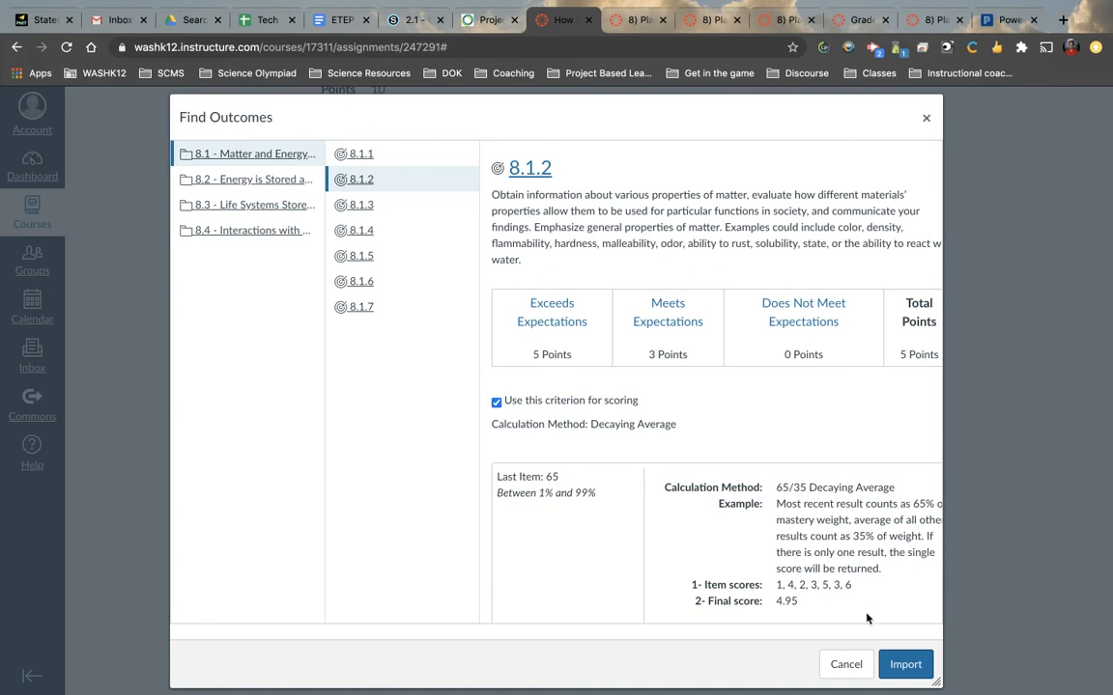
Step: Import outcome 8.1.2 as a 5-pt scoring criterion, bringing the rubric to 15 points
left_click(904, 665)
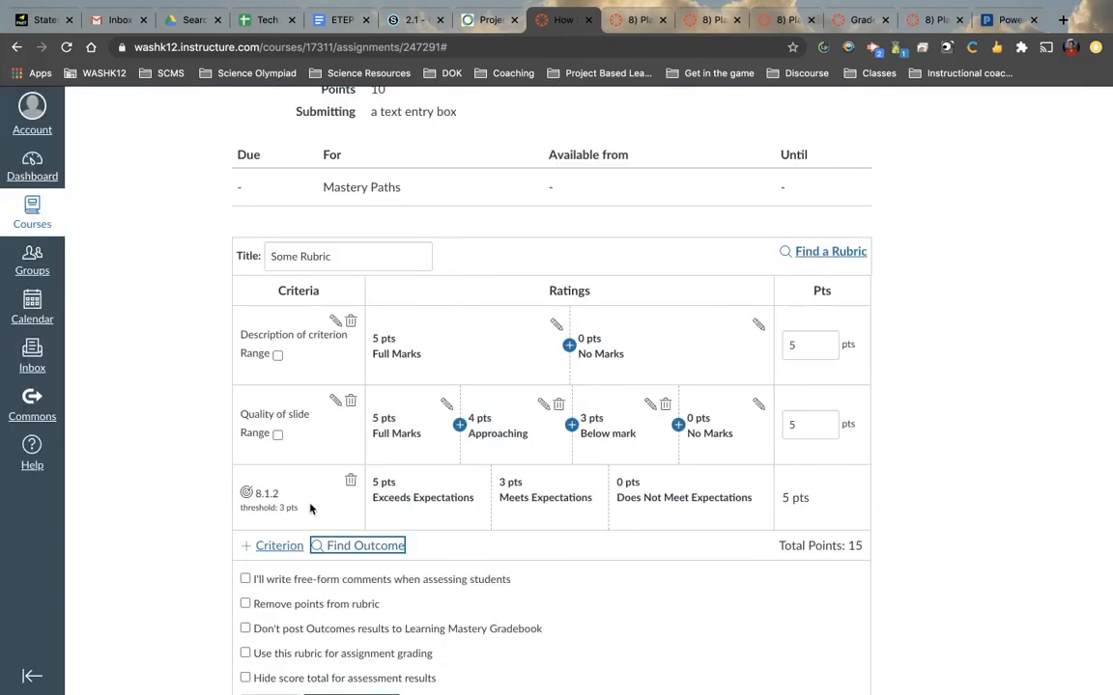
mouse_move(313, 514)
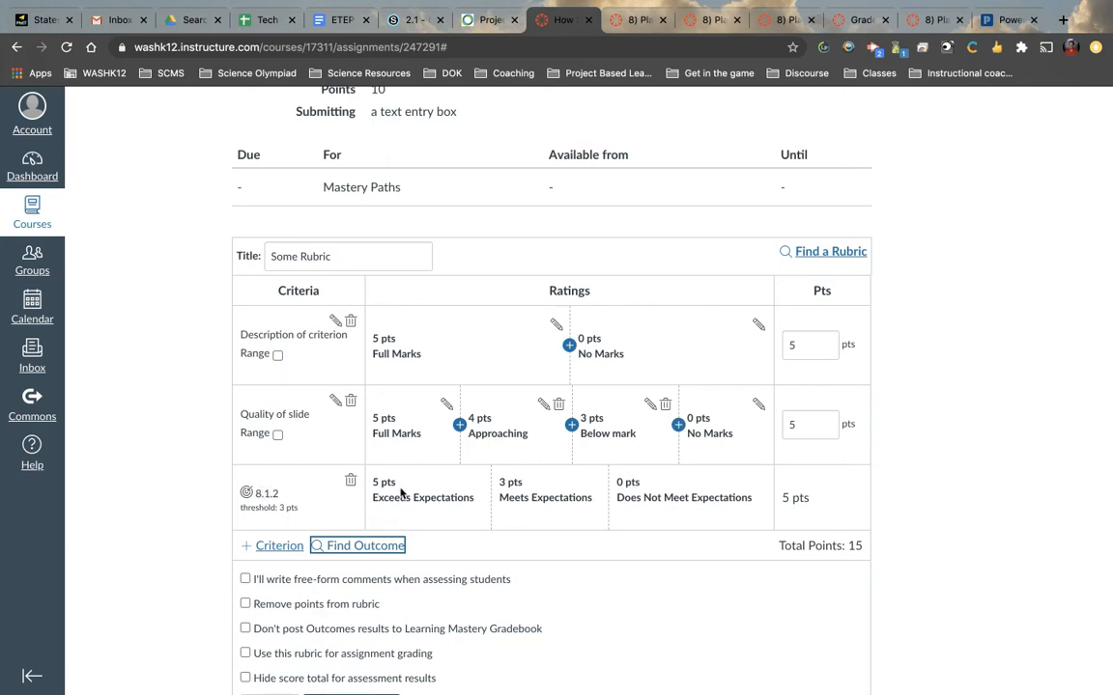
mouse_move(390, 494)
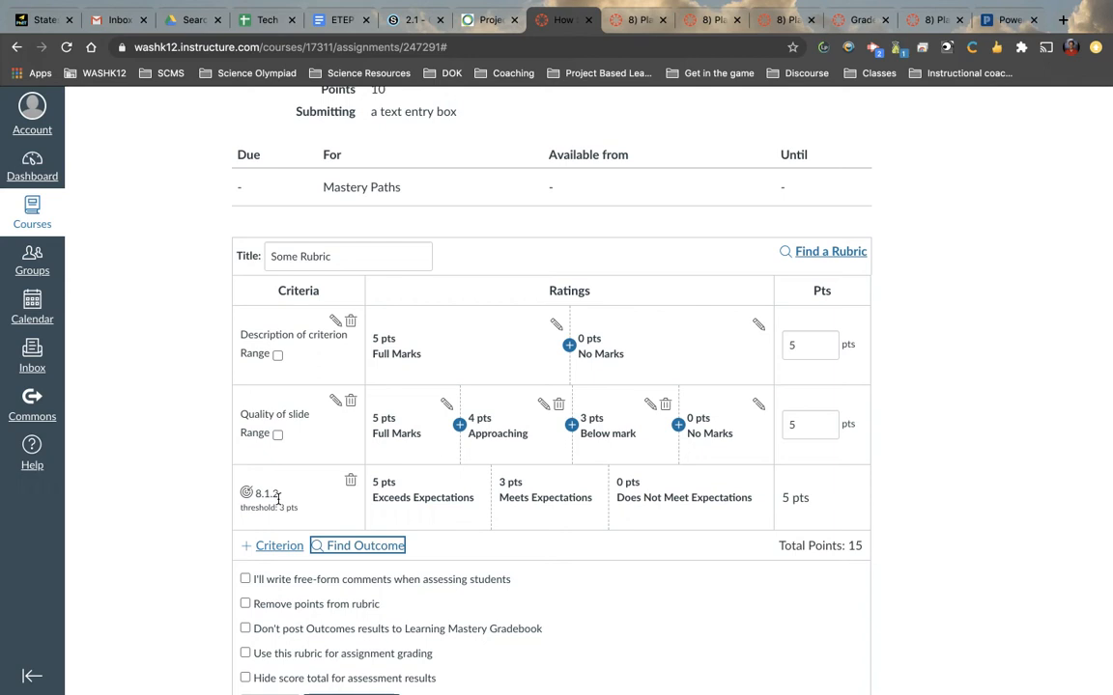
scroll("down", 3)
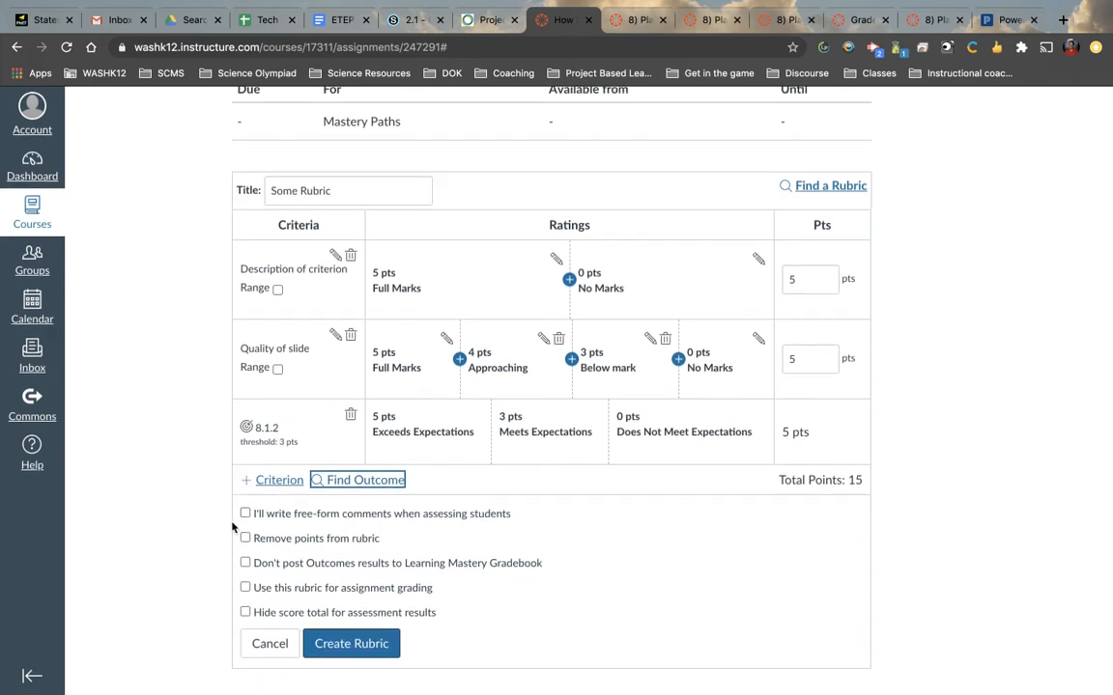
Step: Try free-form comments then turn them off, and set the rubric to count for assignment grading
left_click(245, 514)
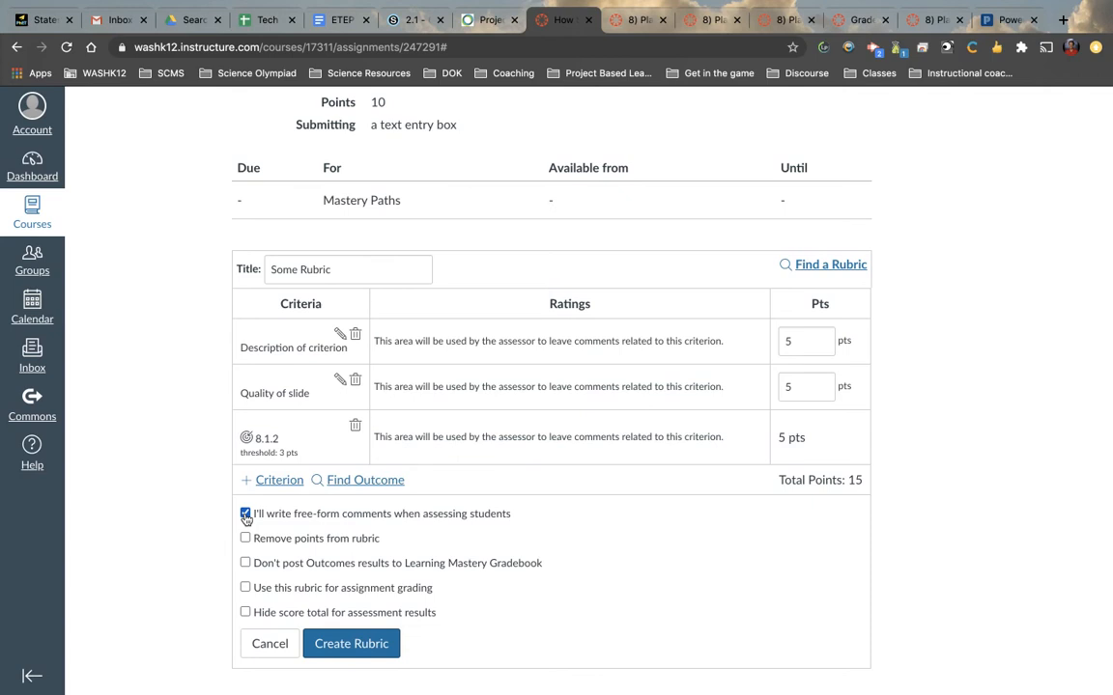
left_click(245, 514)
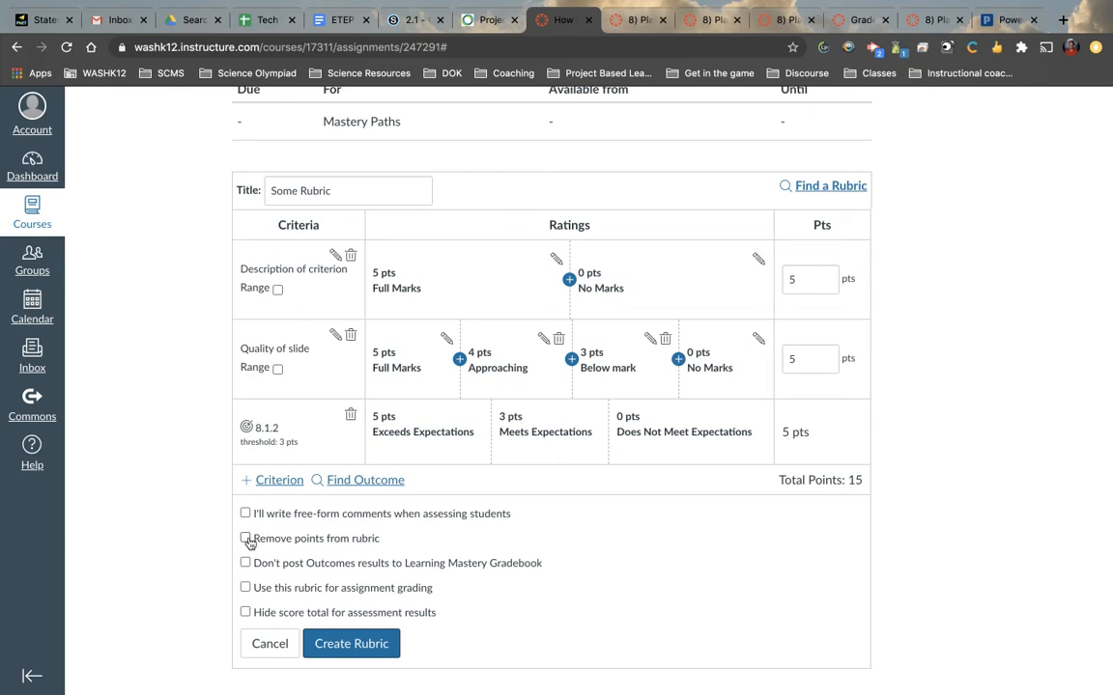
left_click(246, 537)
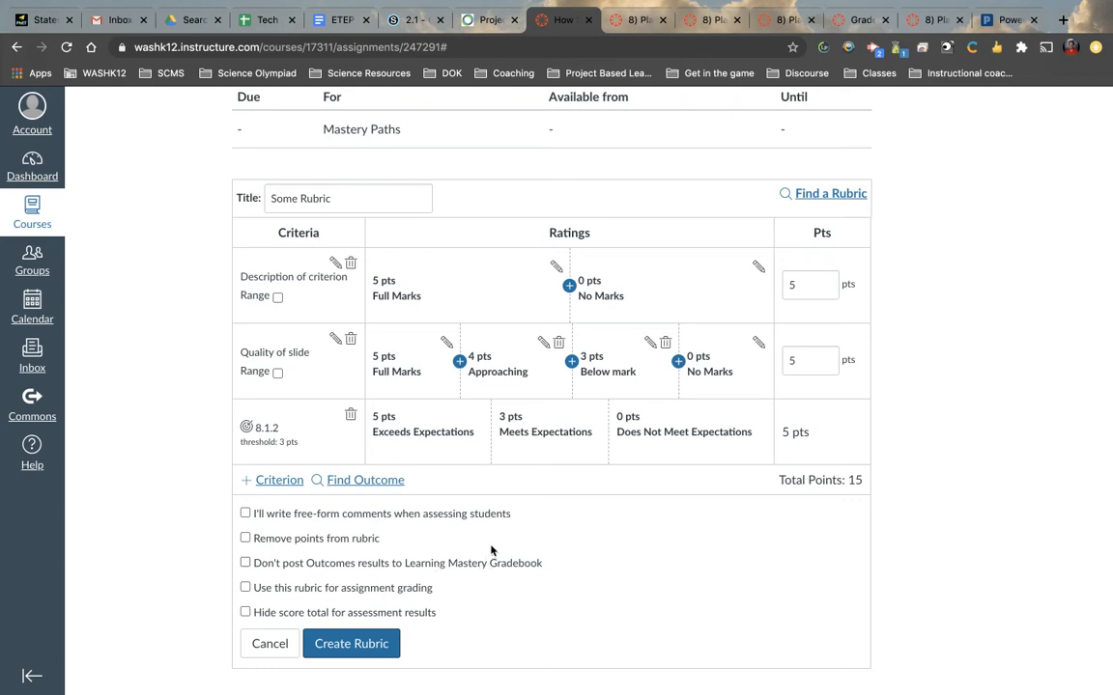
mouse_move(346, 550)
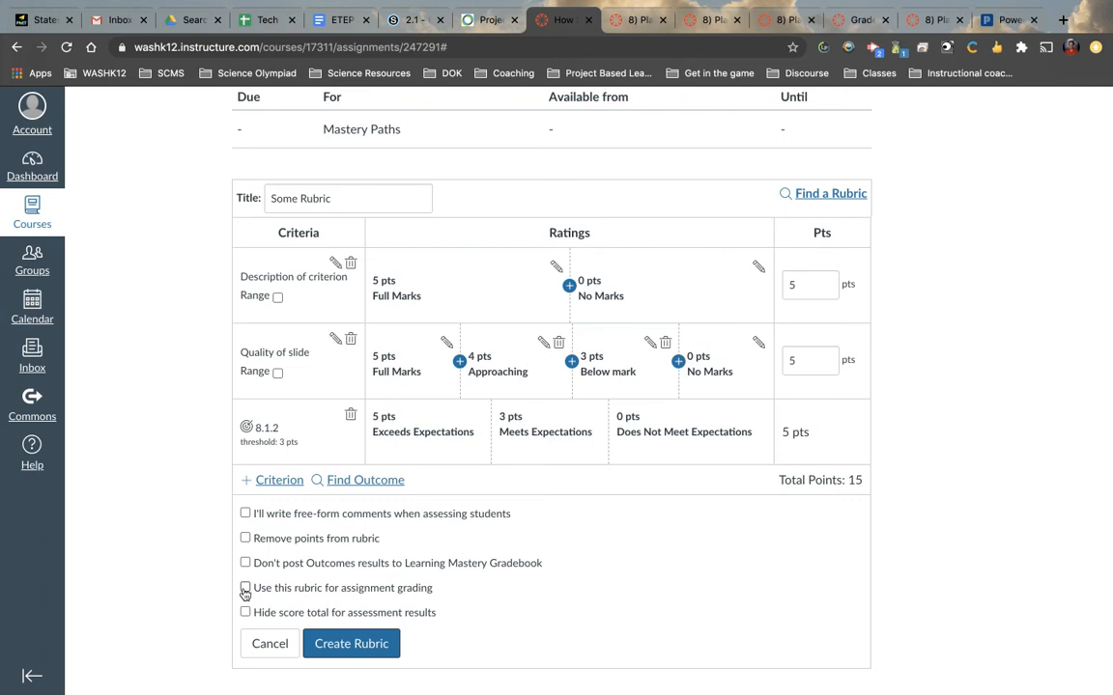
left_click(245, 587)
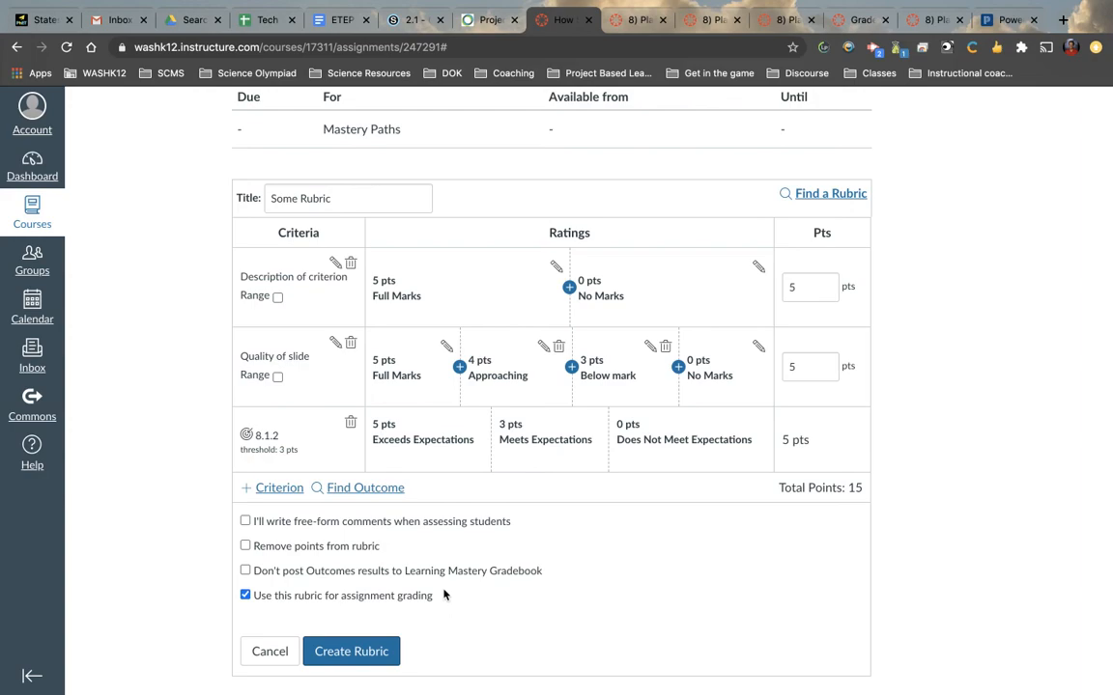
Step: Switch to the Plastics All Around Us Project assignment
left_click(638, 19)
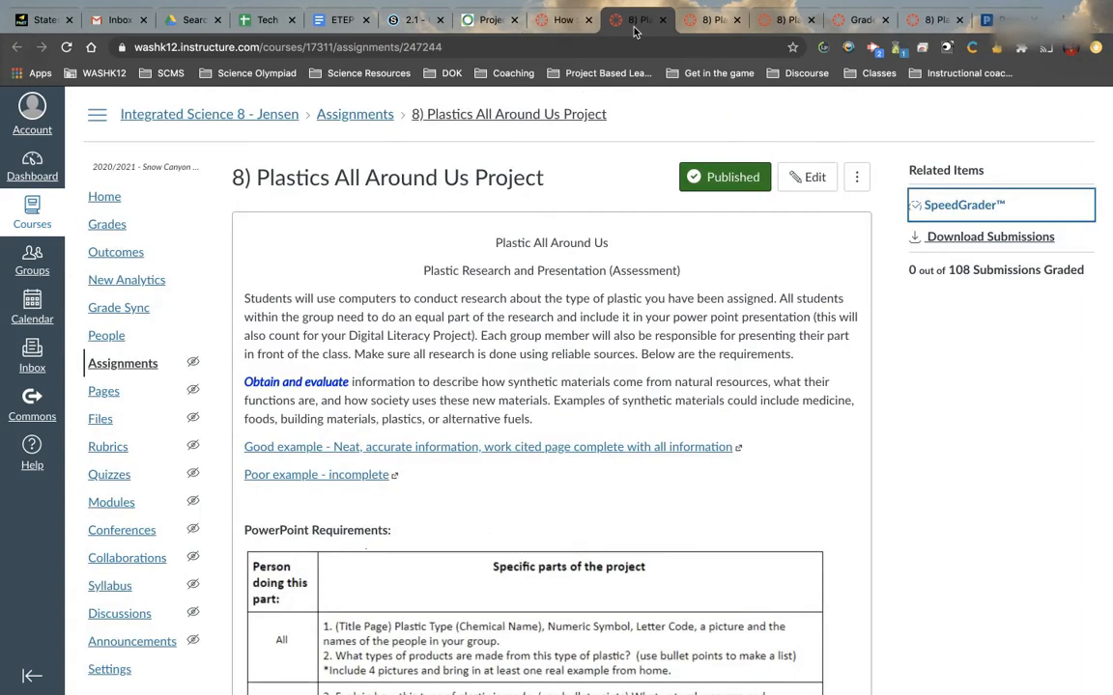
Step: Scroll through the Plastics project's rubric toward the SpeedGrader link
scroll("down", 3)
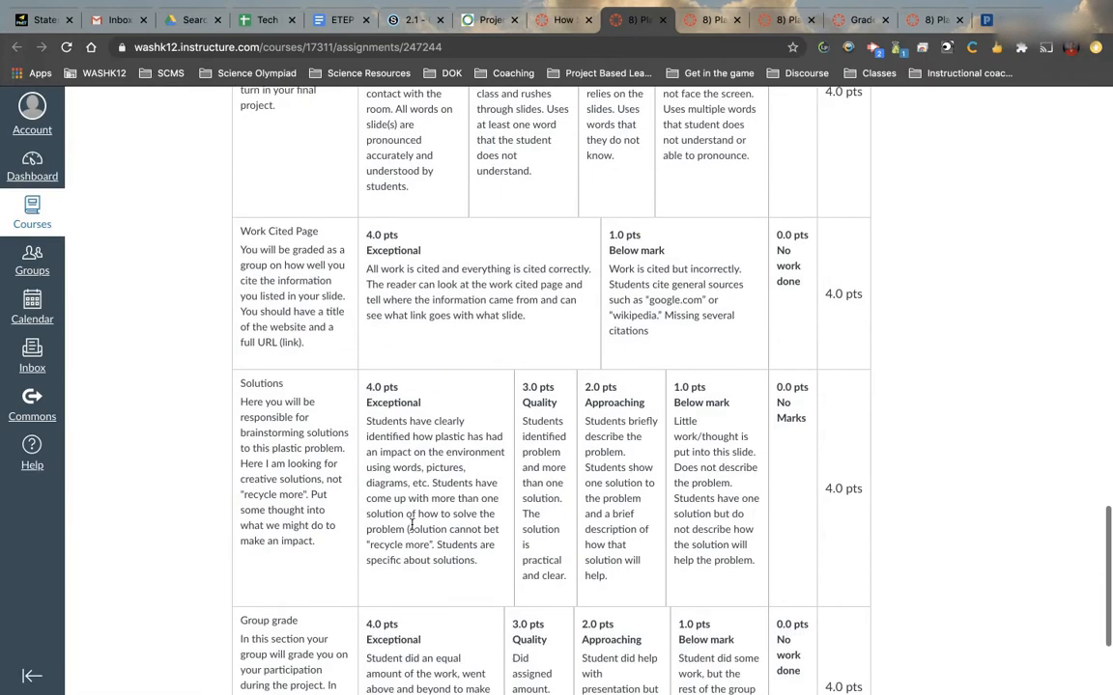
scroll("down", 3)
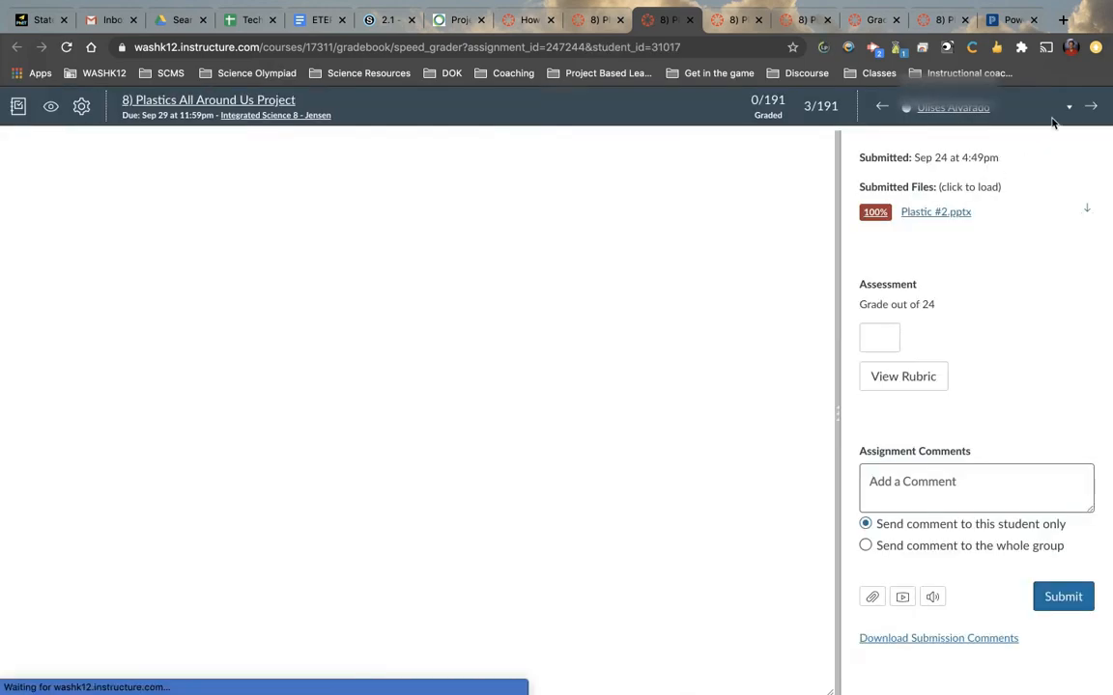
Step: Move to the next student and score Quality of Slide as Exceptional, 4 pts
left_click(1089, 106)
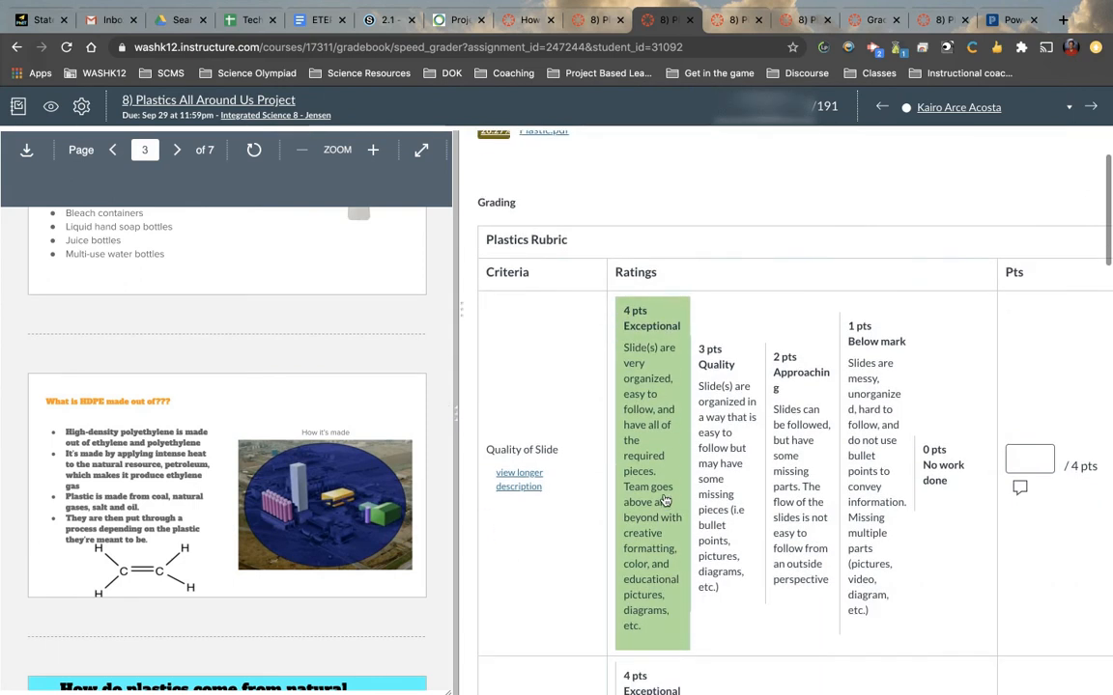
left_click(653, 311)
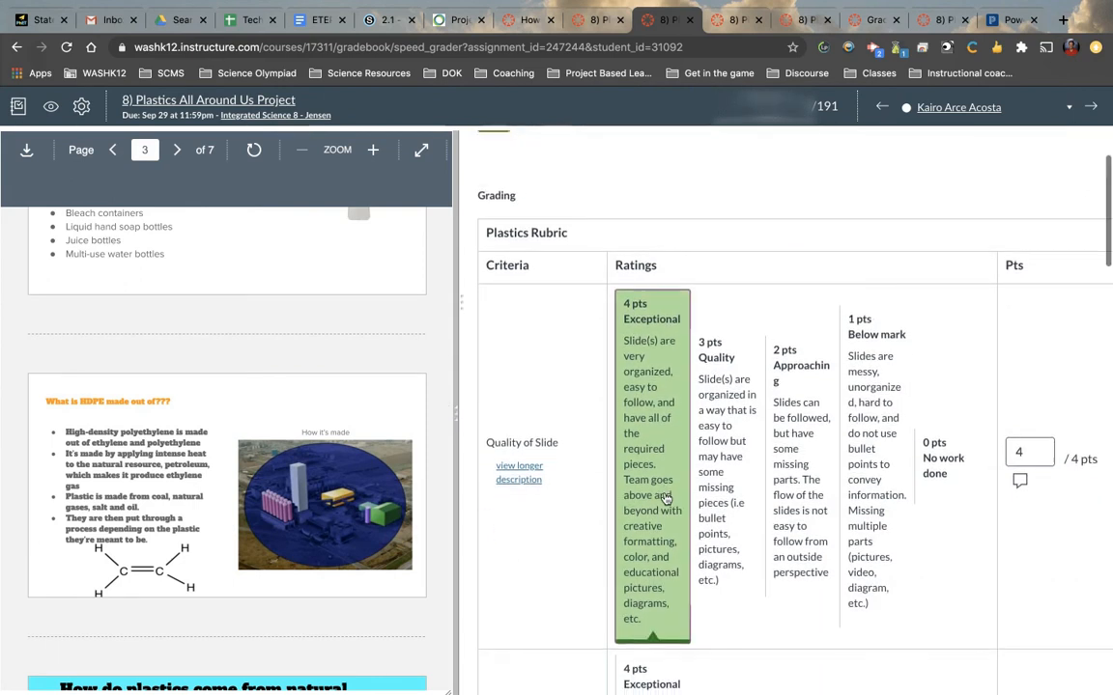
scroll("down", 3)
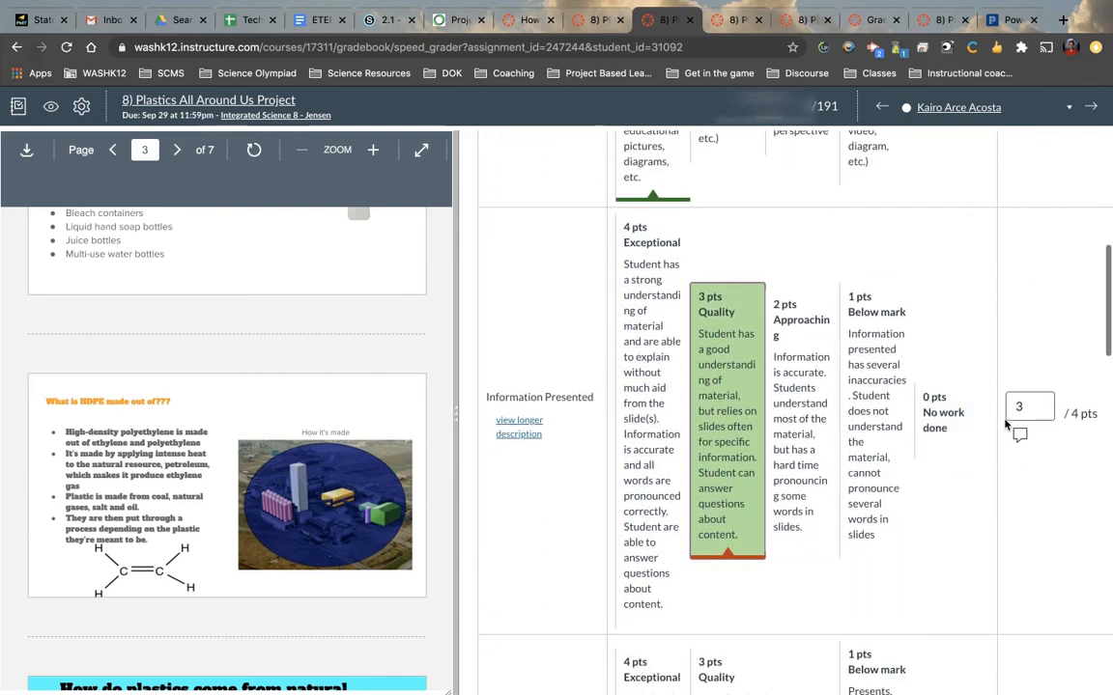
scroll("down", 3)
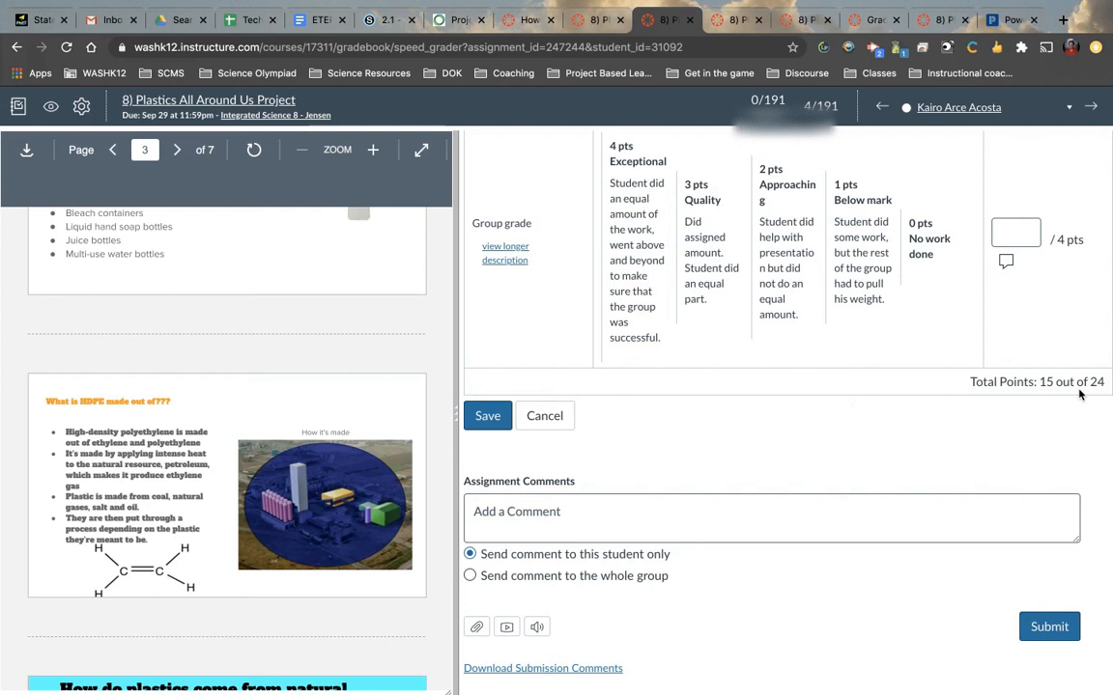
mouse_move(734, 558)
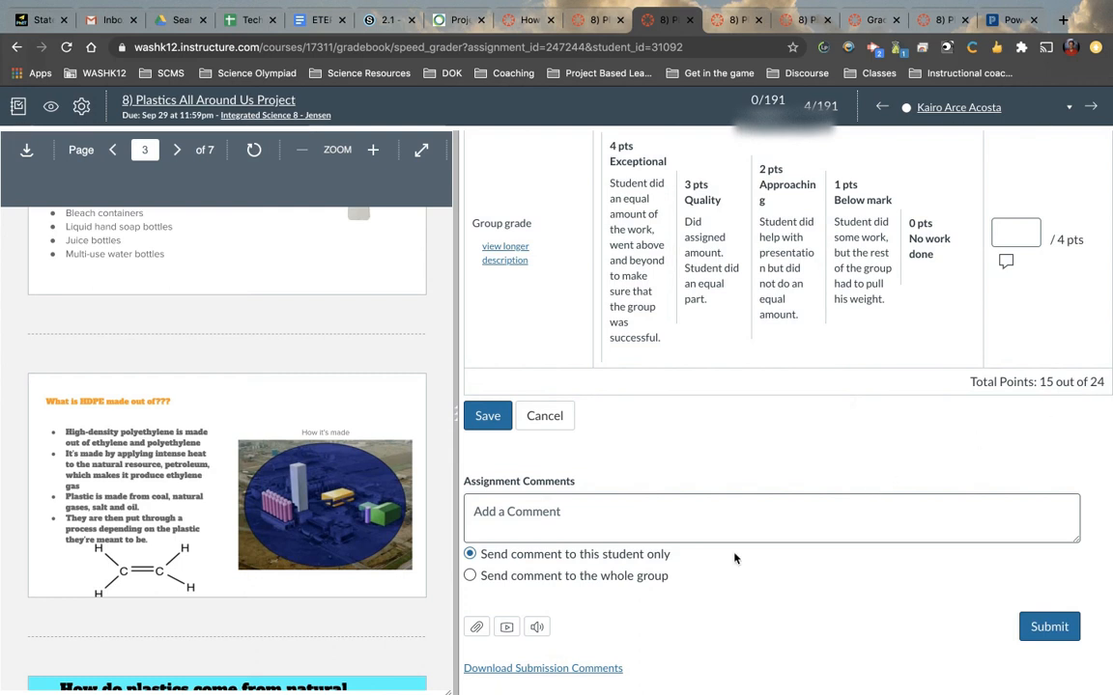
left_click(770, 518)
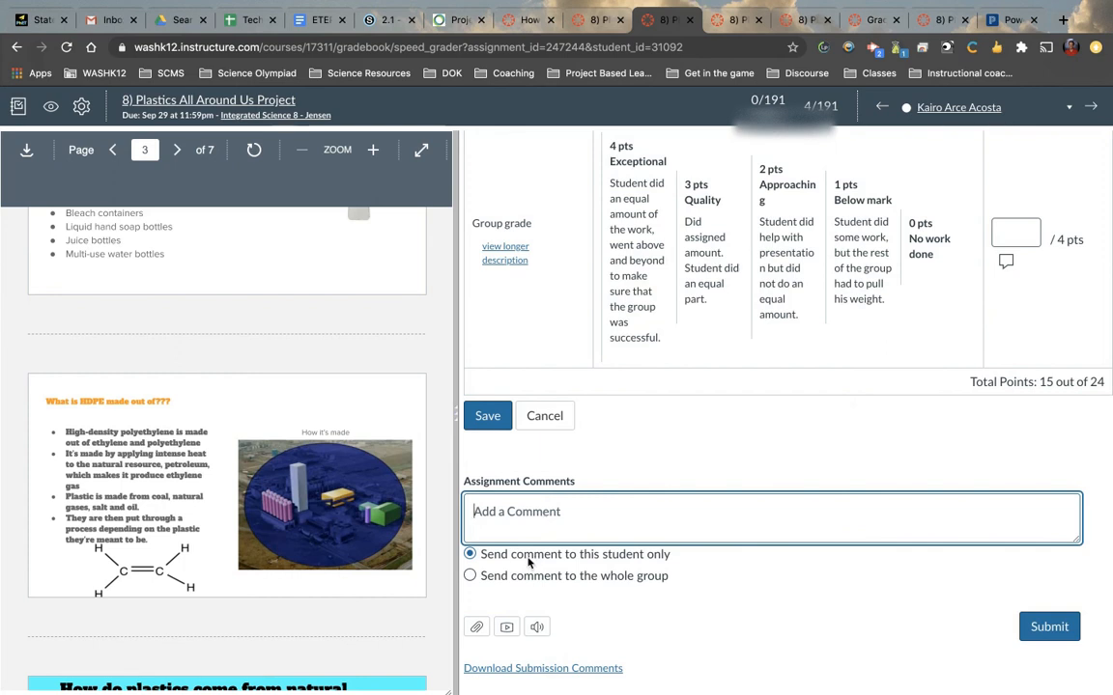
mouse_move(923, 120)
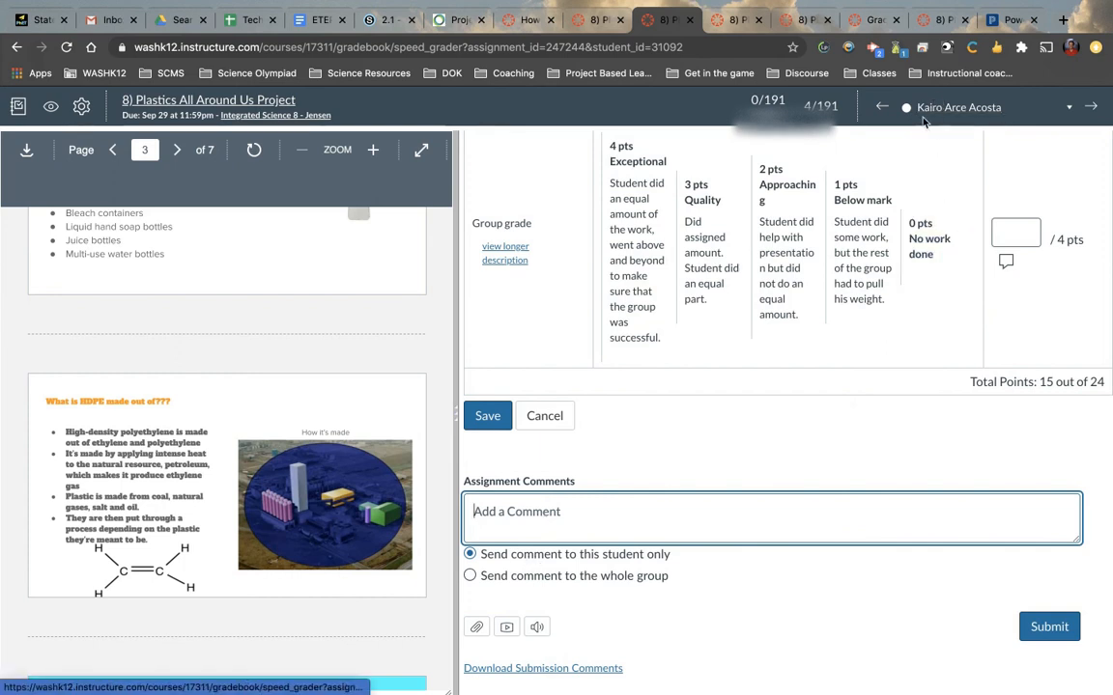
left_click(469, 575)
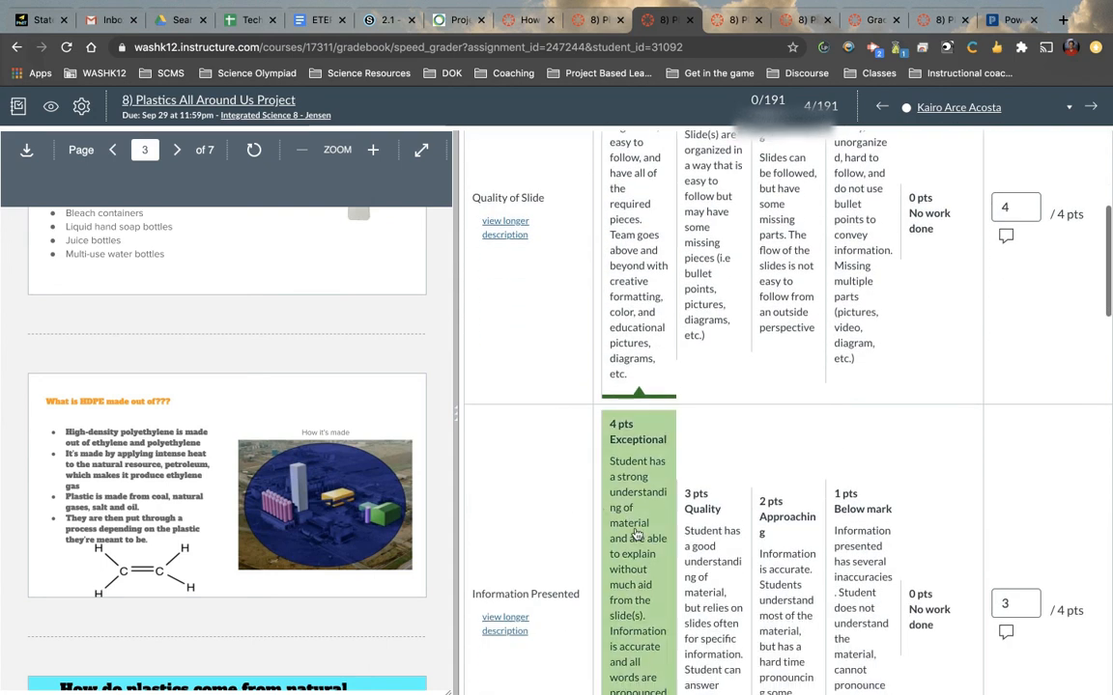
Step: Score Information Presented 4, Speaking 4 and Group grade 3, totalling 22 of 24
scroll("down", 3)
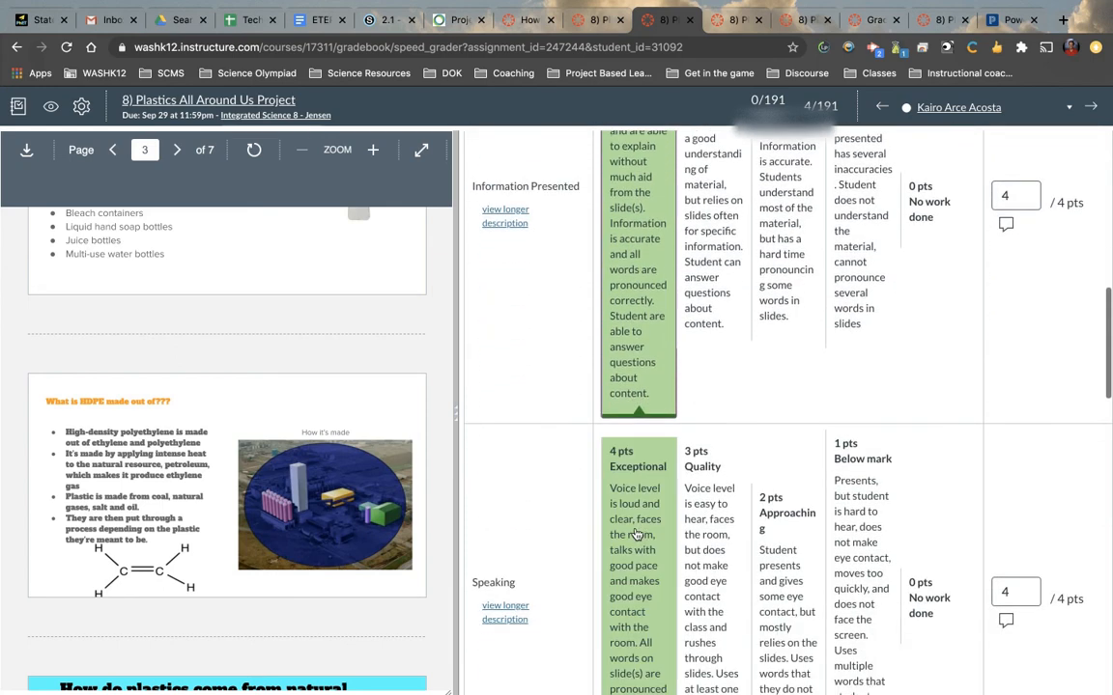
scroll("down", 3)
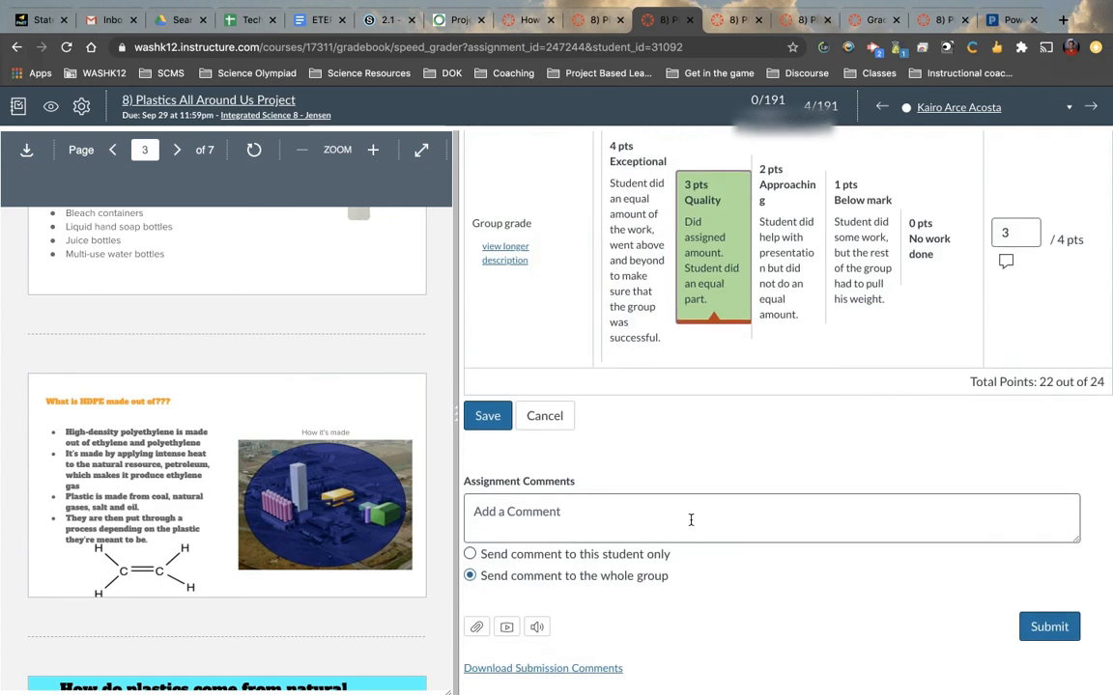
left_click(1007, 20)
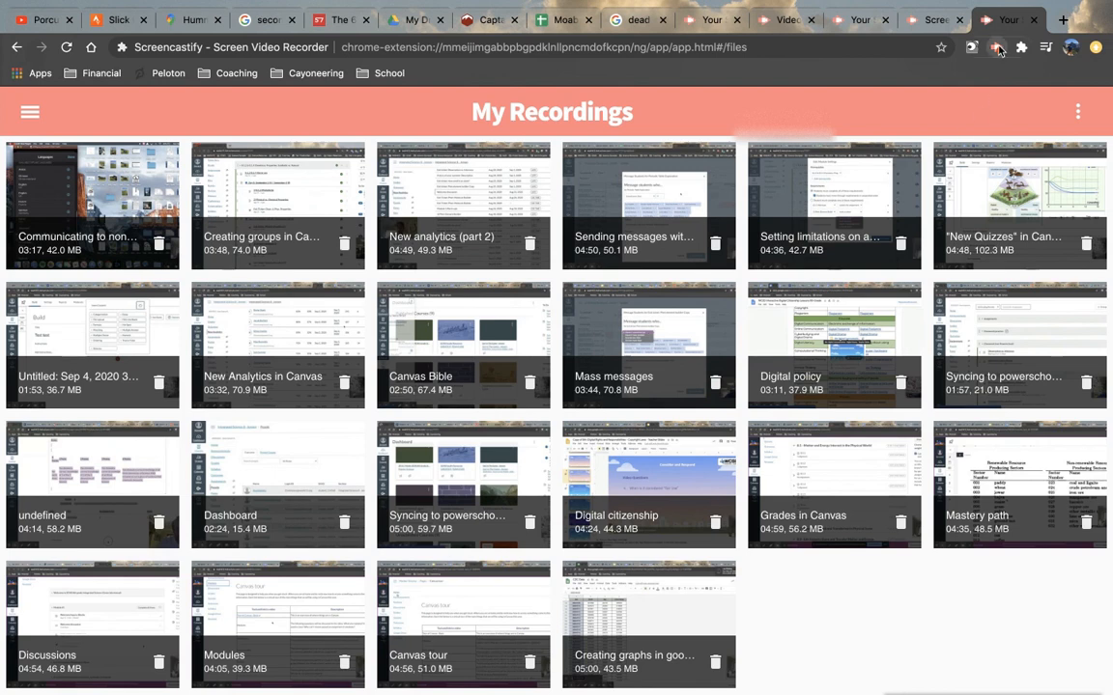
left_click(996, 46)
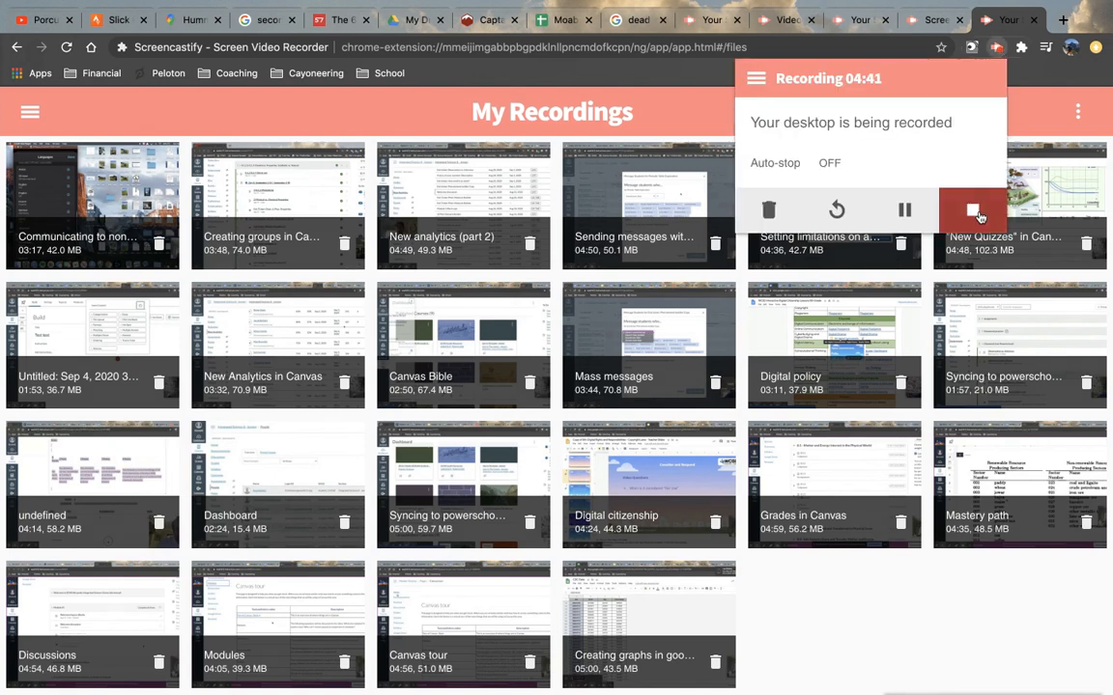